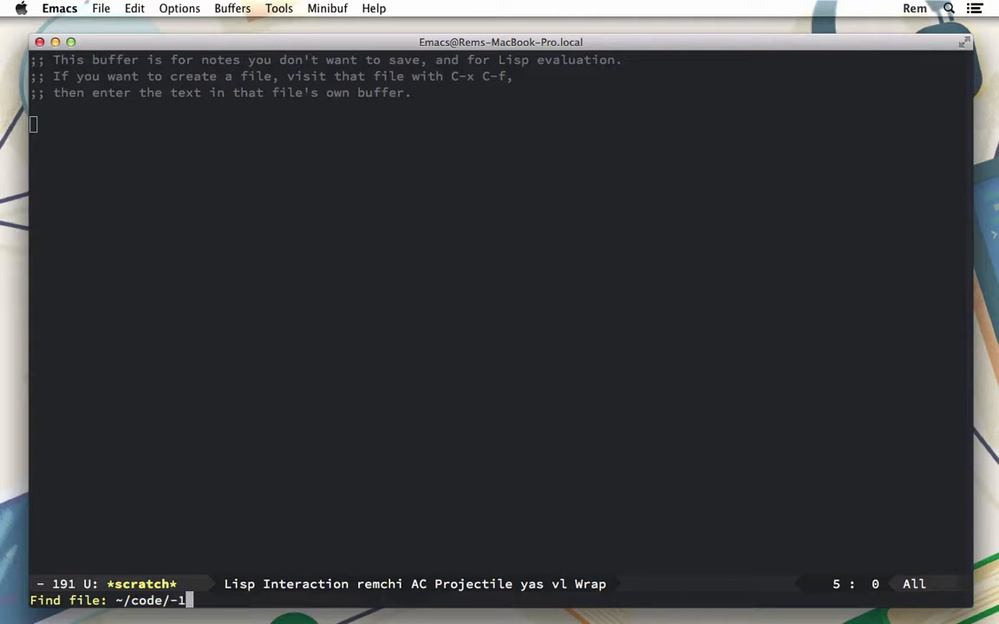
# Visit ~/code/01-rack/config.ru, creating a new empty Ruby buffer
pyautogui.write('01-rac')
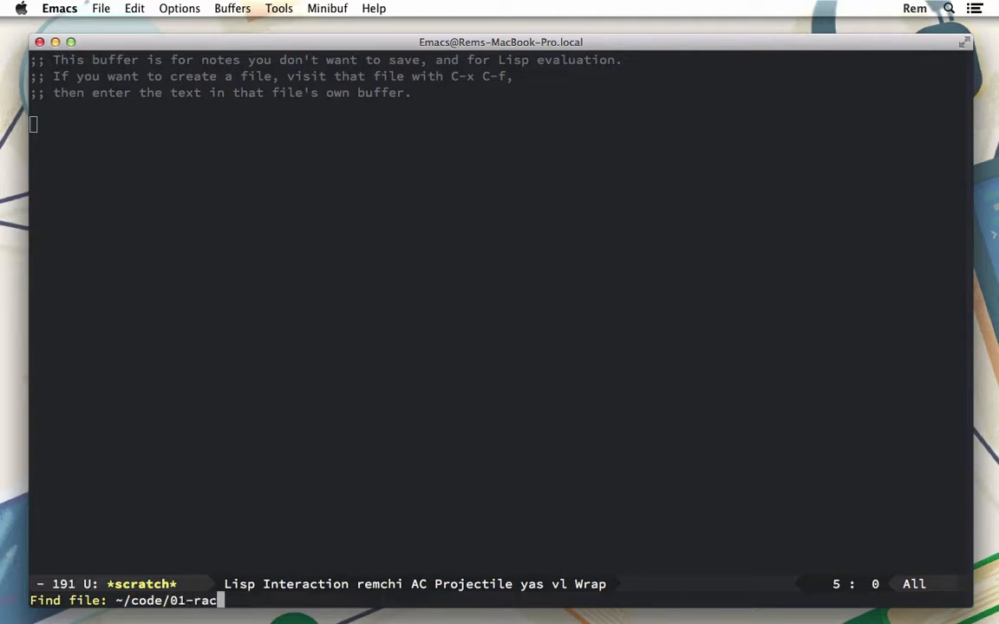
pyautogui.write('k/co')
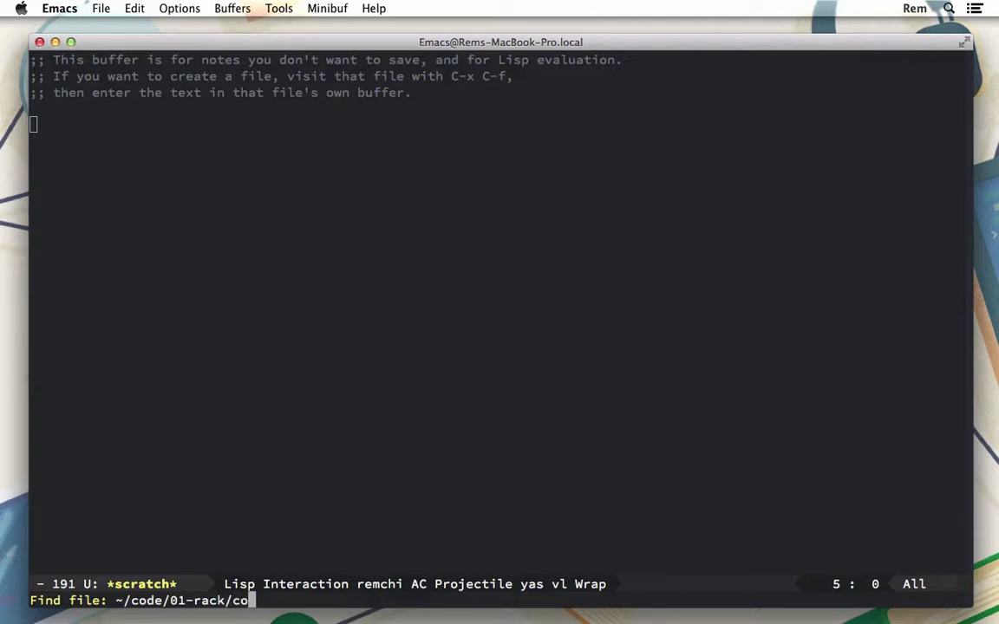
pyautogui.write('nfi')
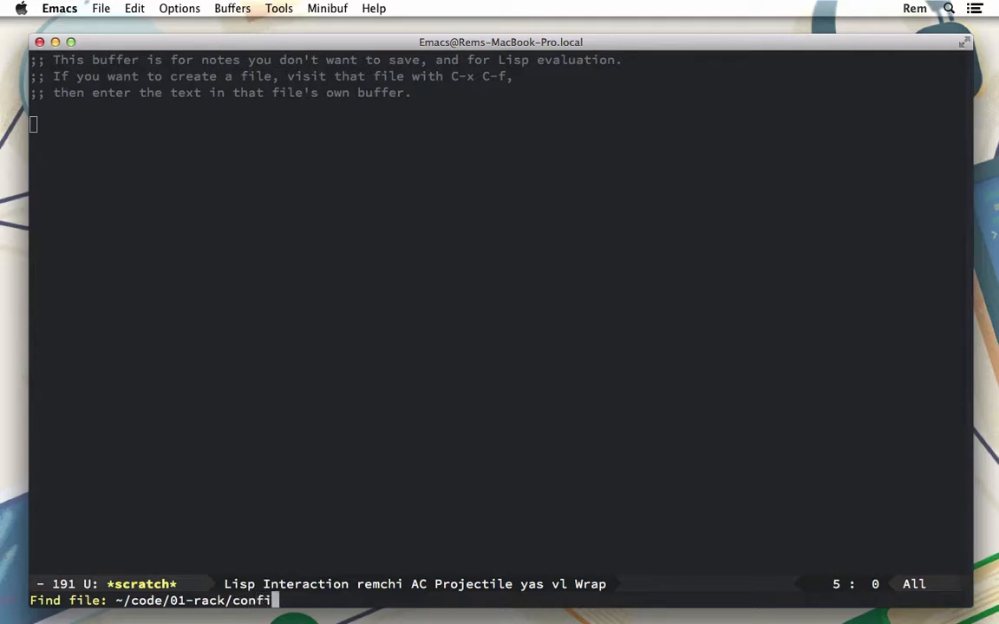
pyautogui.write('.ru')
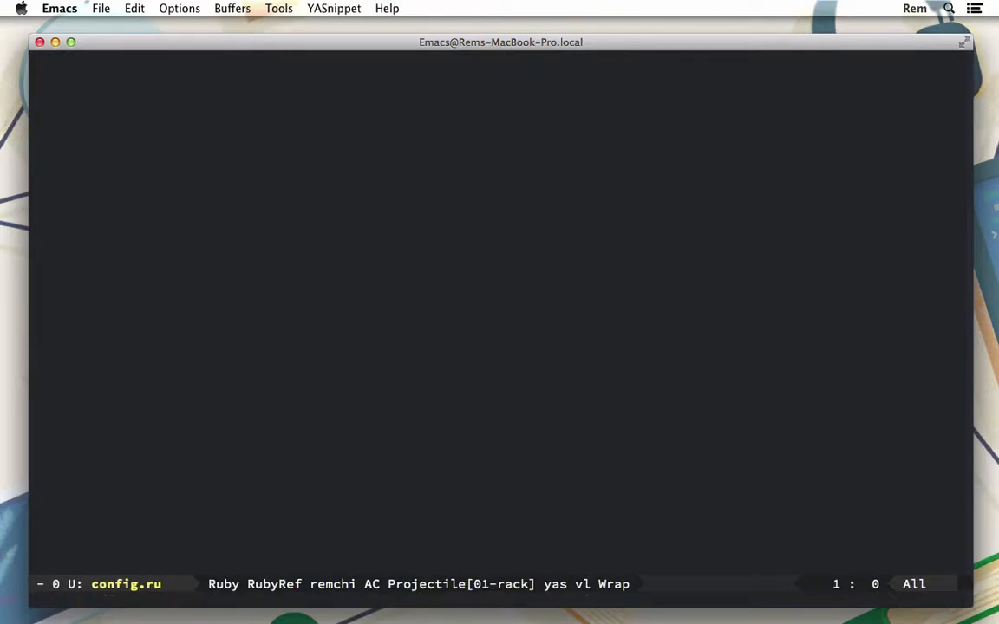
# Start the config.ru with run and an expanded ->(env) lambda template
pyautogui.write('run -')
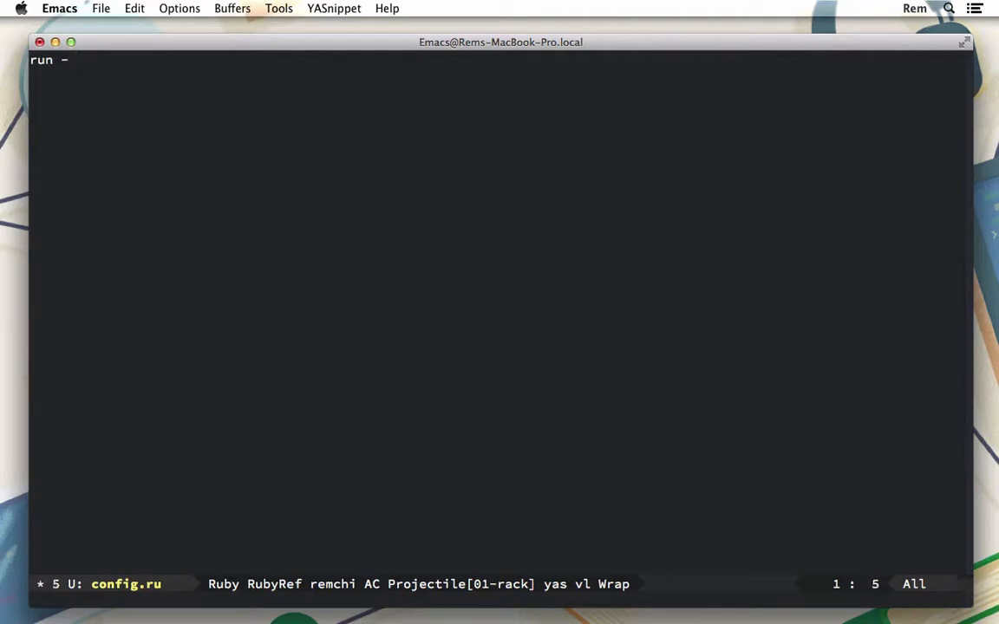
pyautogui.press('Backspace')
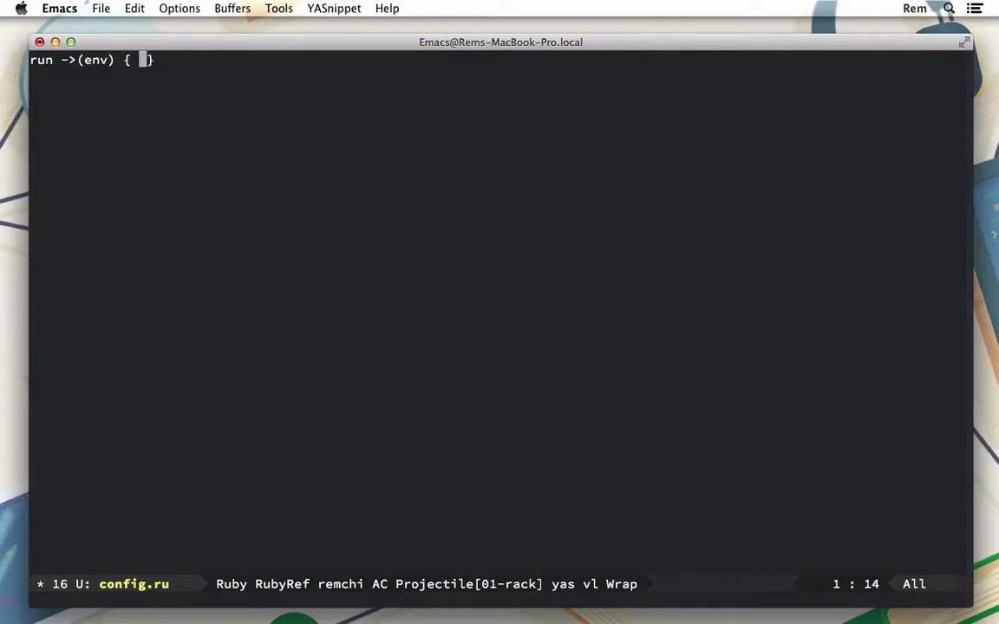
# Fill the lambda body with [200, {'Content-Type' => 'text/html'}, ["Hello"]]
pyautogui.write('[]')
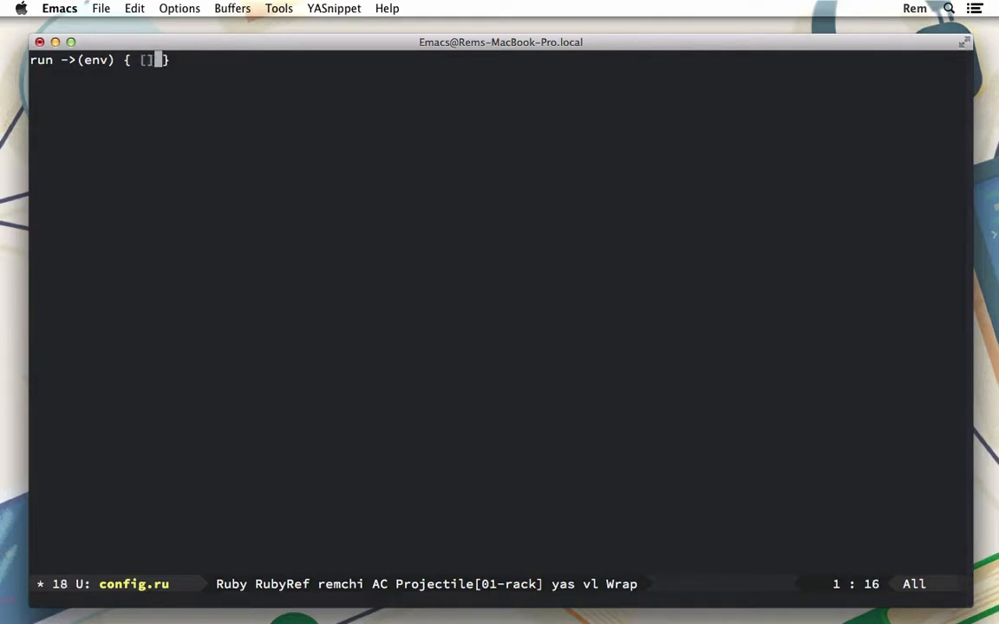
pyautogui.write('2')
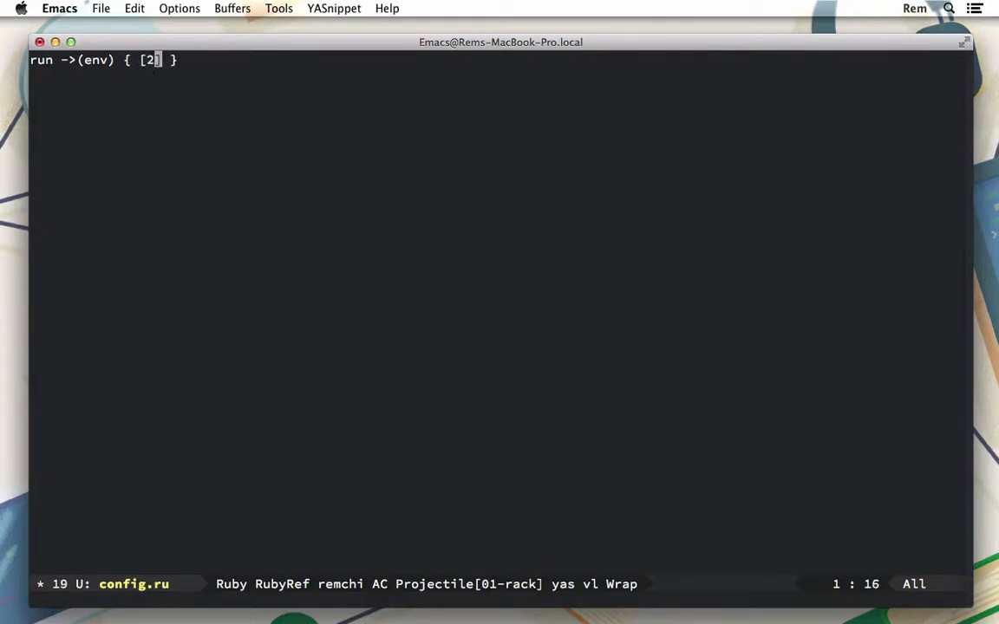
pyautogui.write('00,')
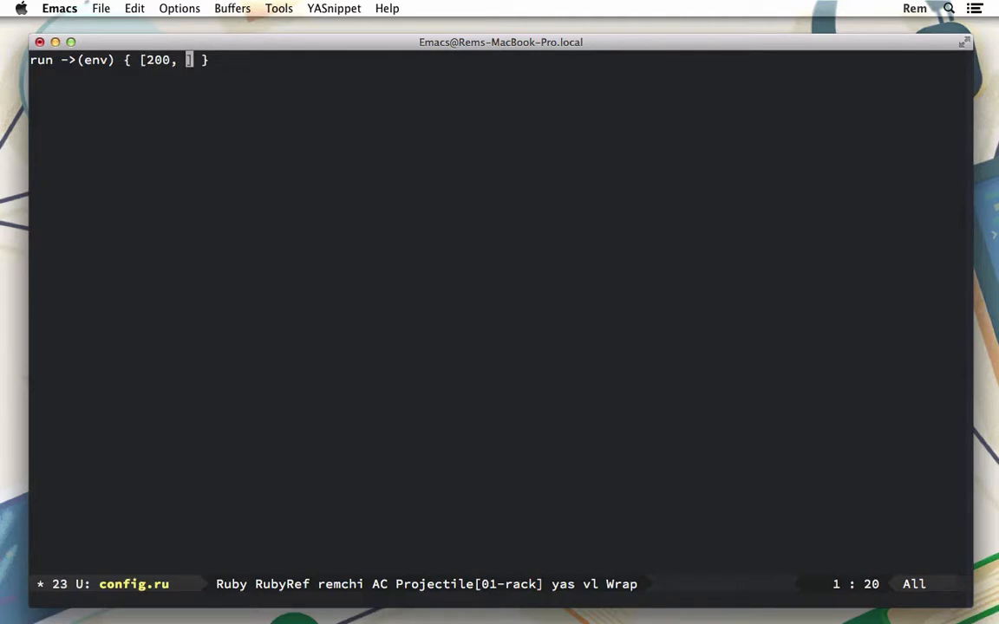
pyautogui.write("{'}")
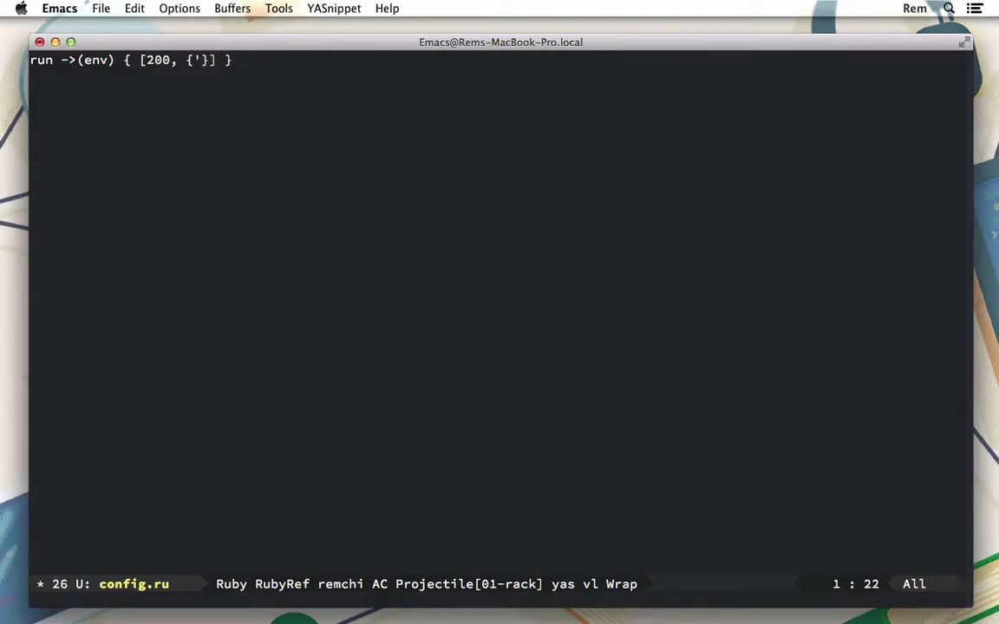
pyautogui.write('Conten')
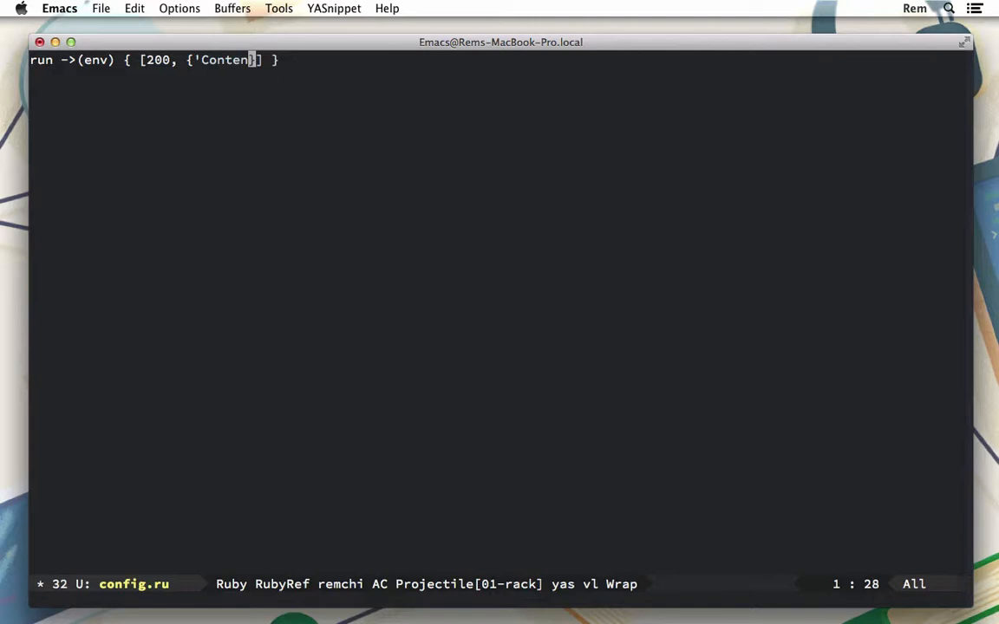
pyautogui.write("-Type' =>")
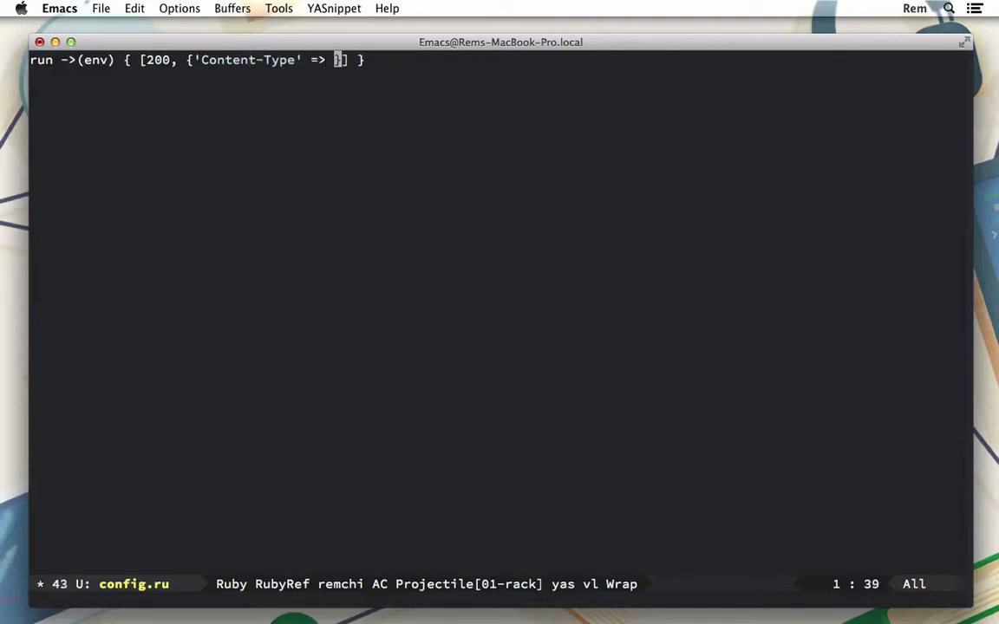
pyautogui.write("'text/")
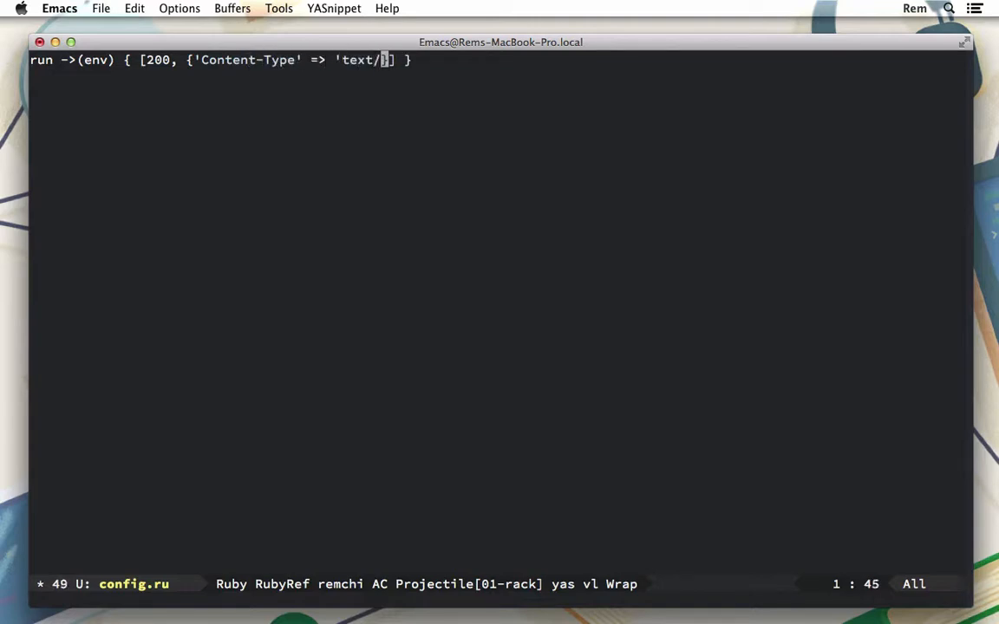
pyautogui.write("html'")
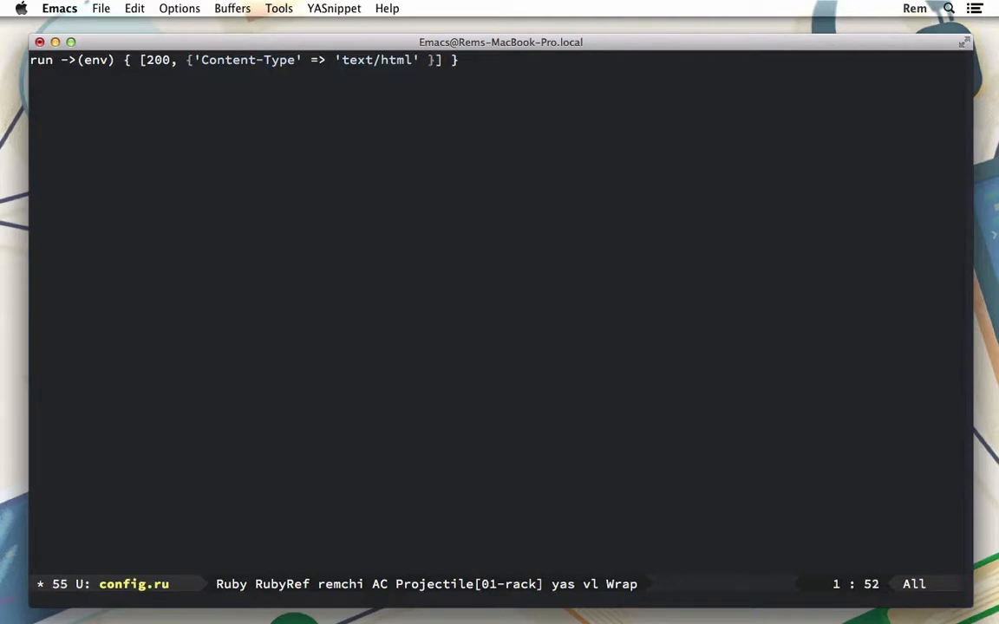
pyautogui.write(', []')
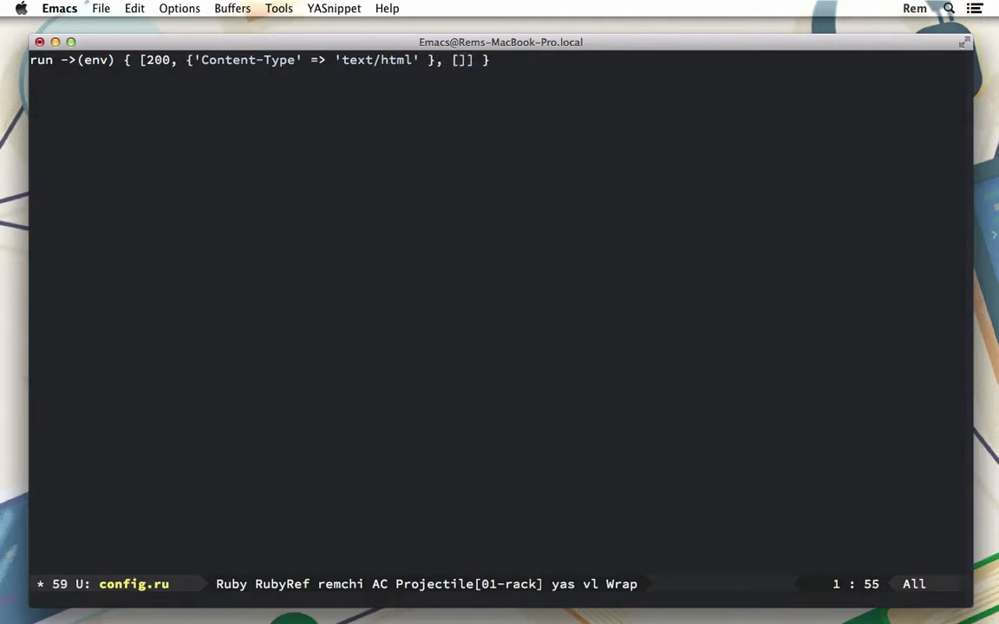
pyautogui.write('"He')
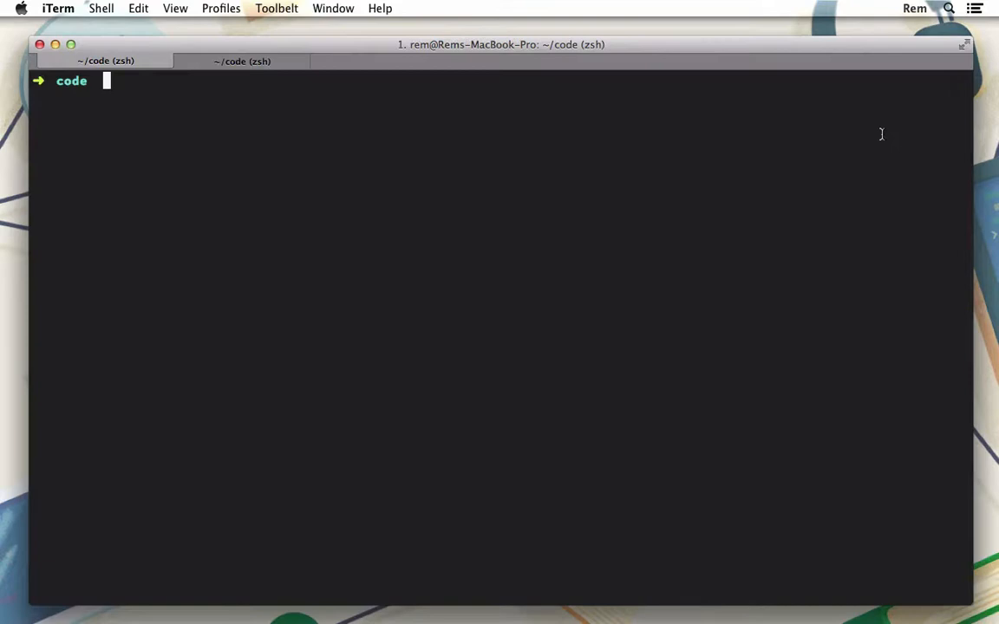
# From ~/code/01-rack run rackup config.ru and highlight port 9292 in the WEBrick log
pyautogui.write('cd 01-rack/')
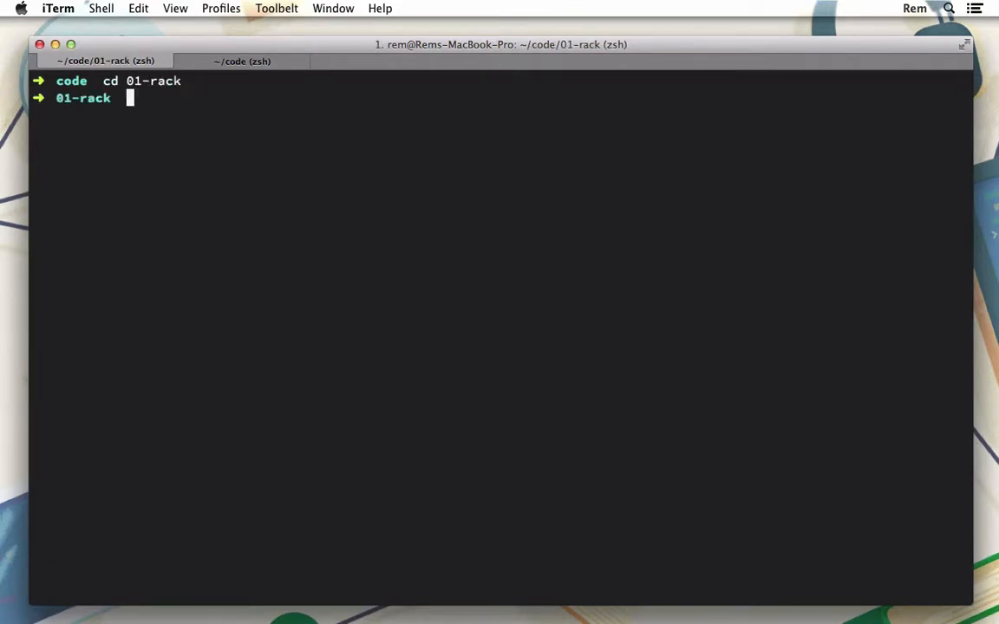
pyautogui.write('rackup')
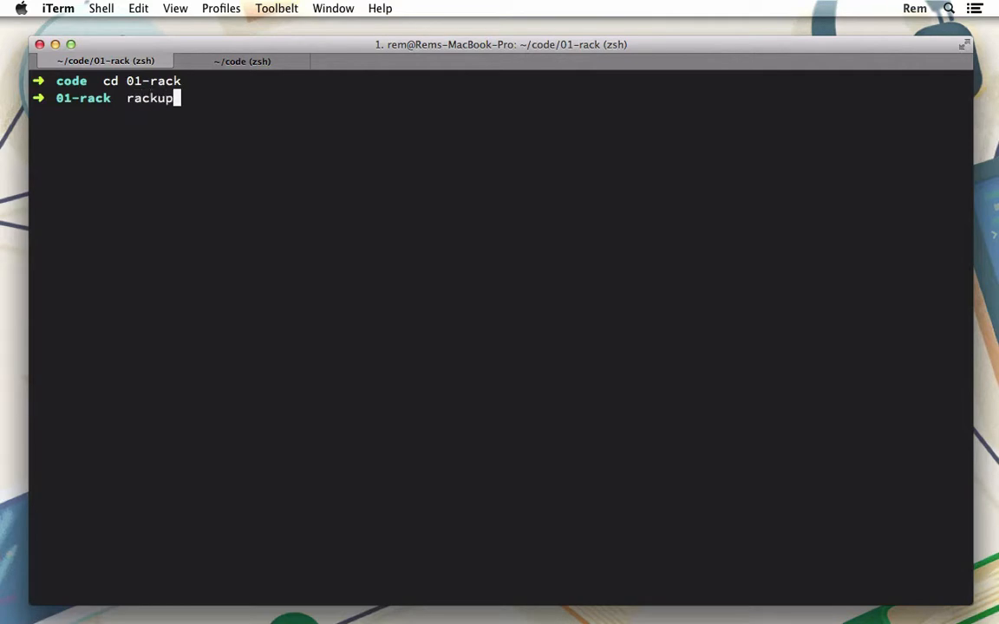
pyautogui.write('config.ru')
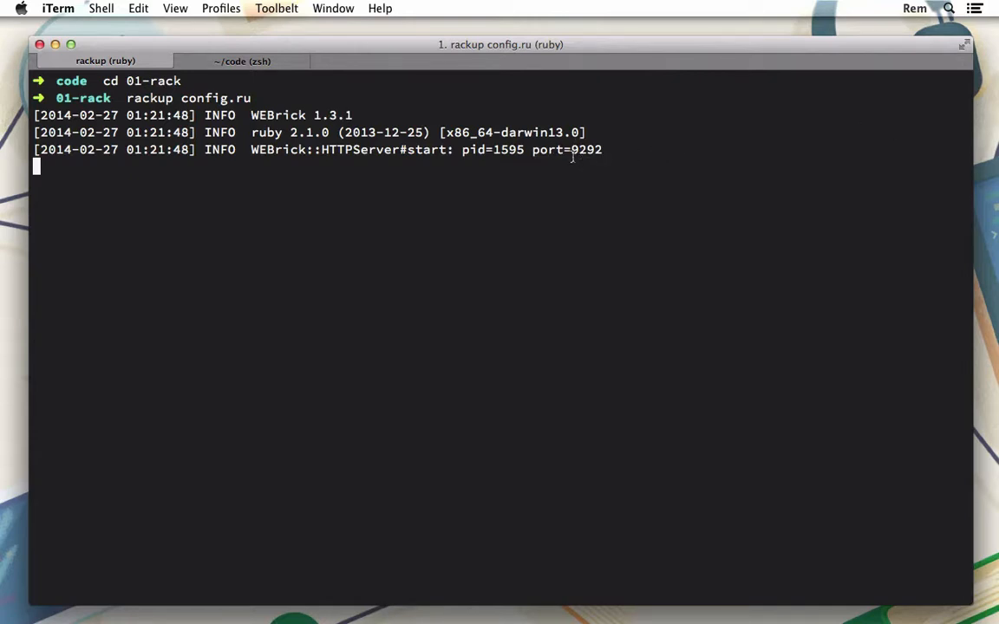
pyautogui.doubleClick(587, 149)
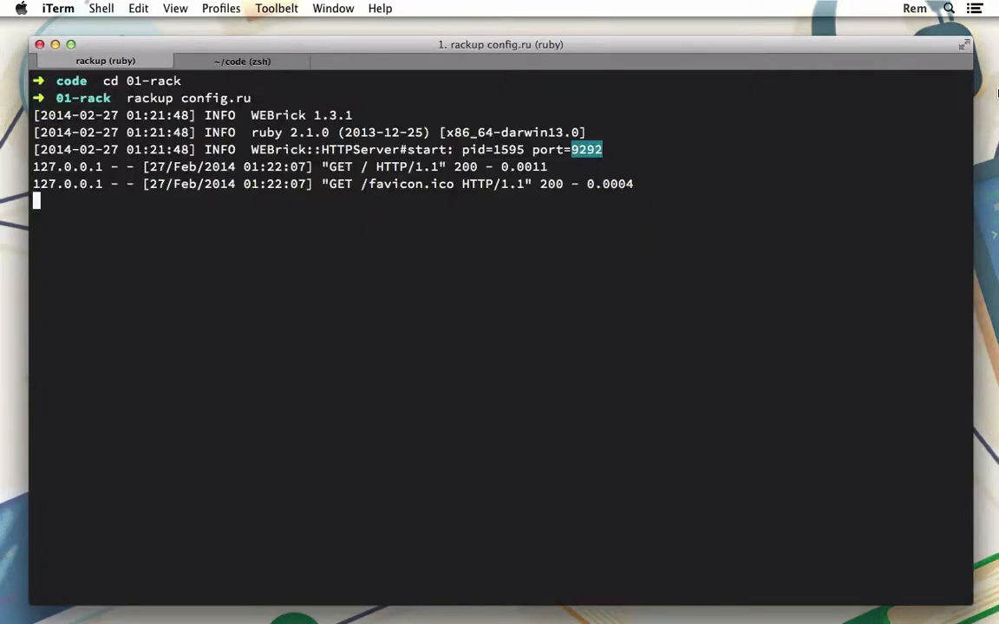
pyautogui.click(243, 60)
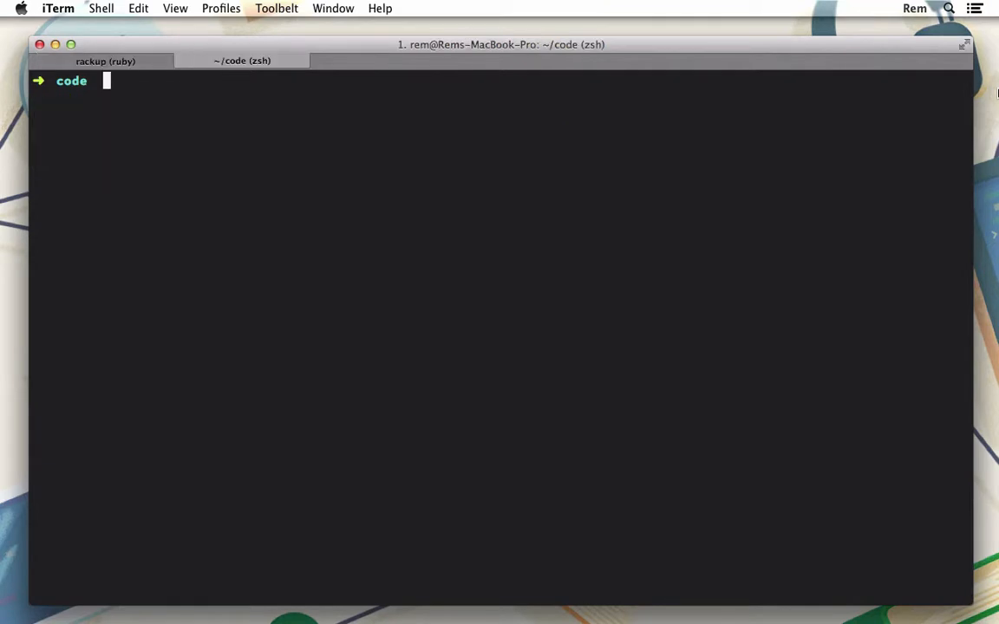
pyautogui.write('curl')
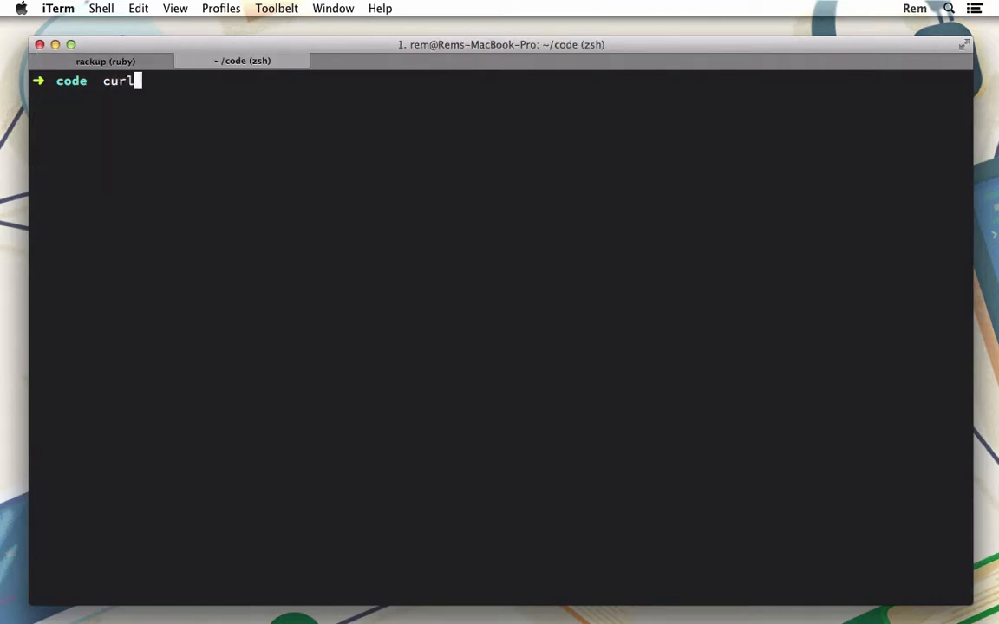
pyautogui.write('http:/')
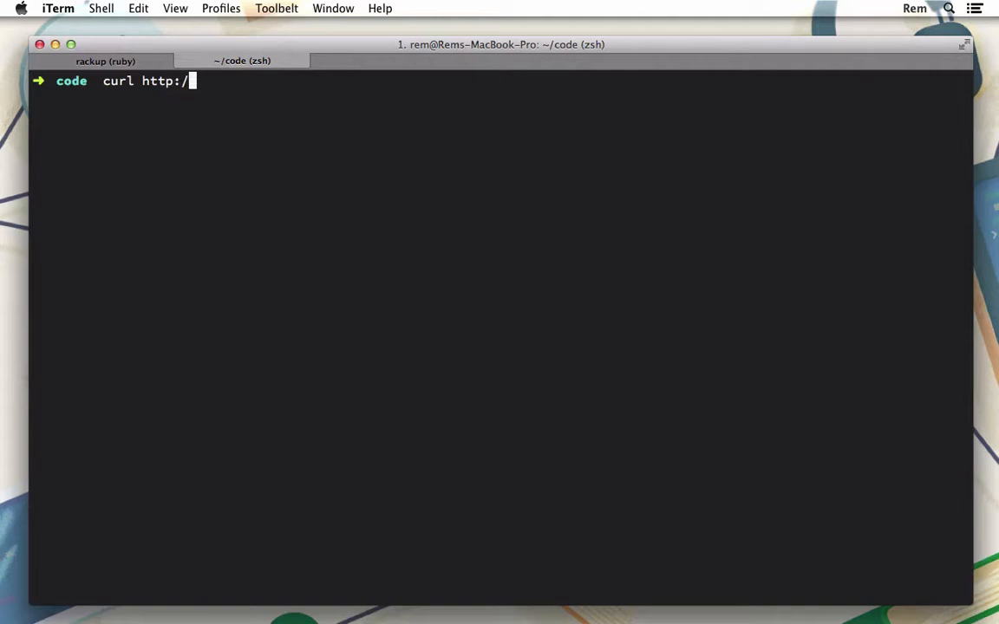
pyautogui.write('/localhost:9292')
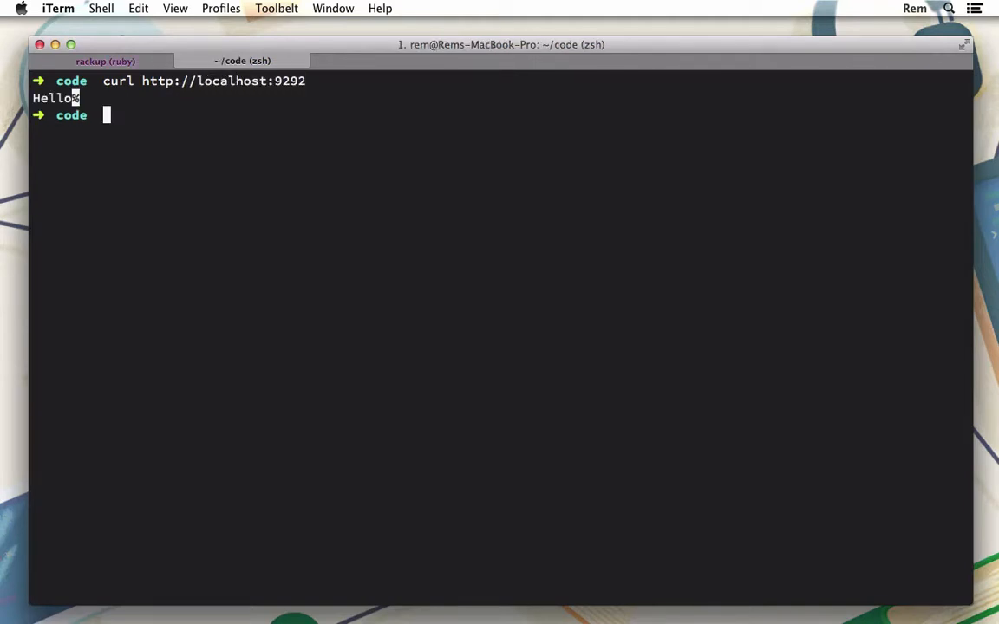
pyautogui.moveTo(424, 137)
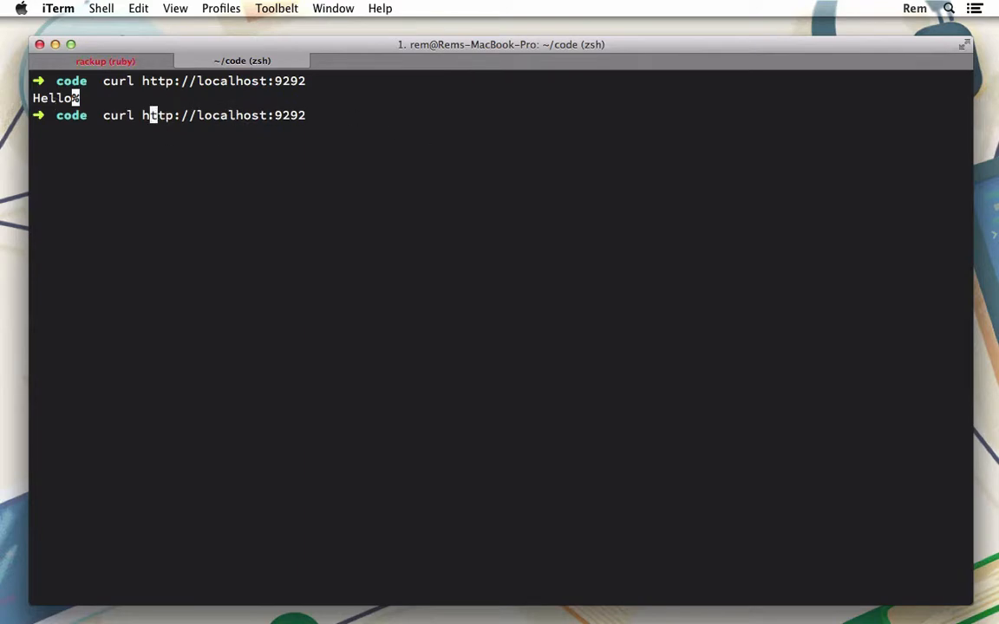
# Rerun curl with -v and highlight the HTTP/1.1 200 OK status in the headers
pyautogui.write('-v')
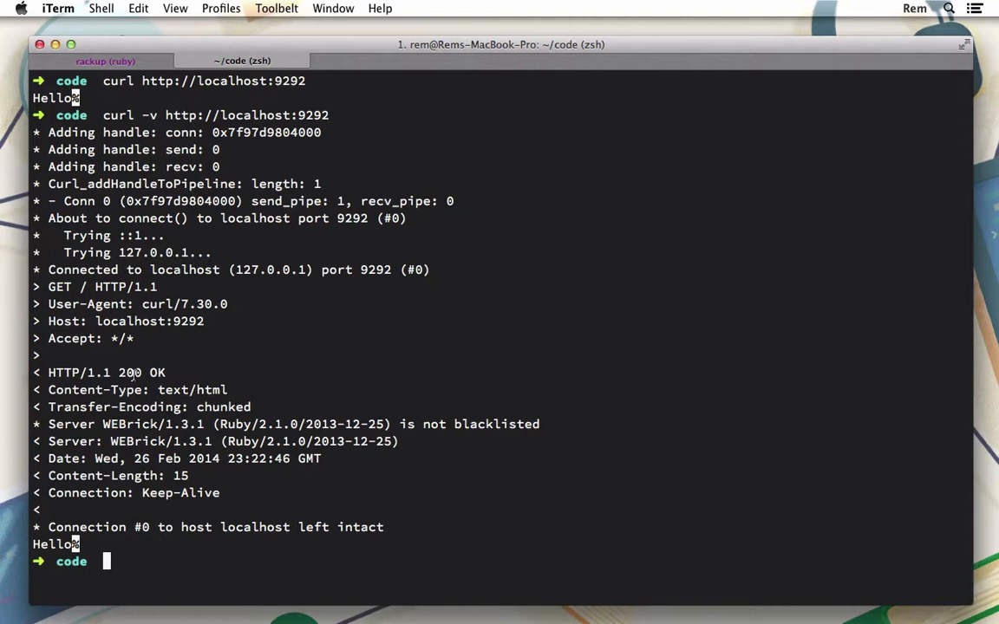
pyautogui.doubleClick(128, 371)
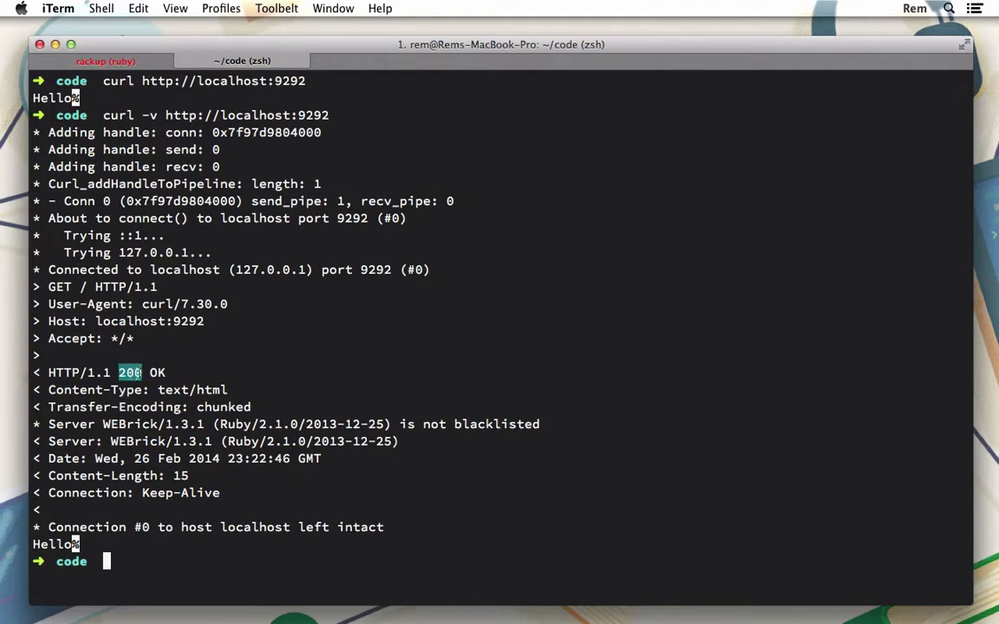
pyautogui.moveTo(213, 389)
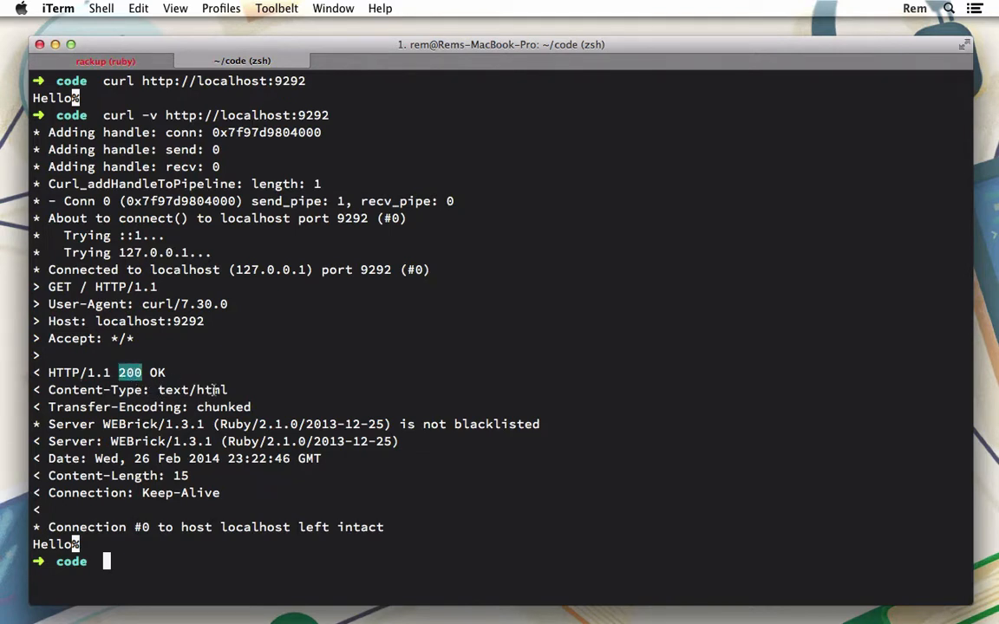
pyautogui.moveTo(78, 286)
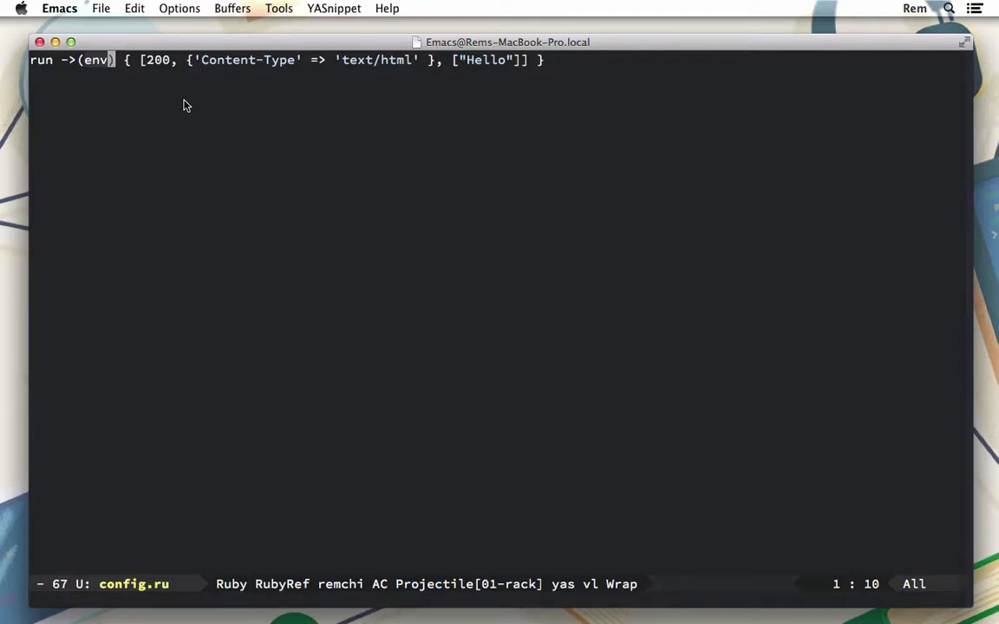
pyautogui.moveTo(417, 70)
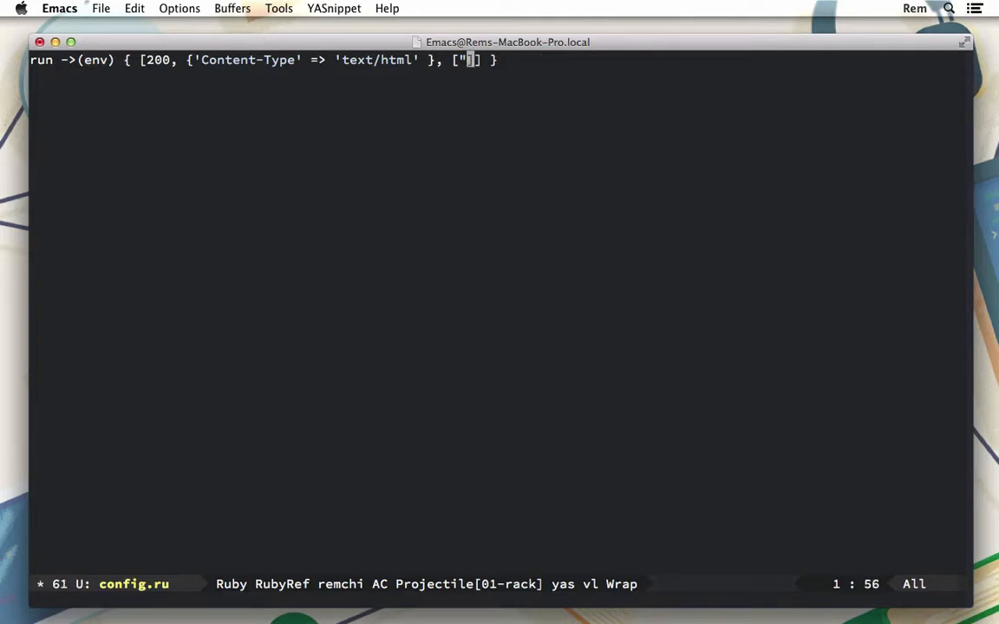
# Replace the "Hello" body in config.ru with env
pyautogui.write('env')
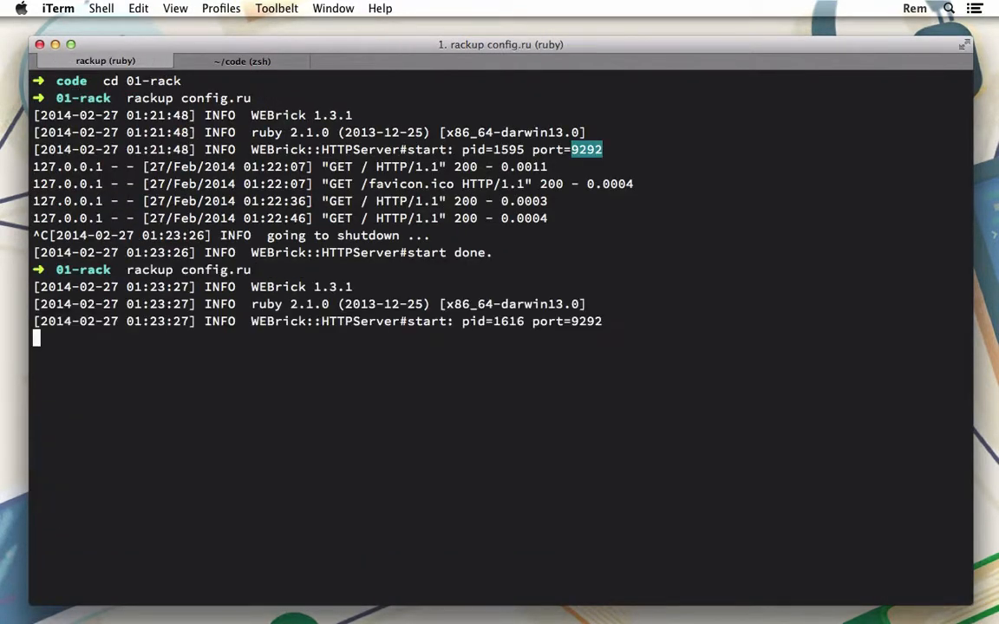
# Curl -v localhost:9292 to get the env hash, highlight REQUEST_METHOD, and ready another curl -v
pyautogui.click(243, 61)
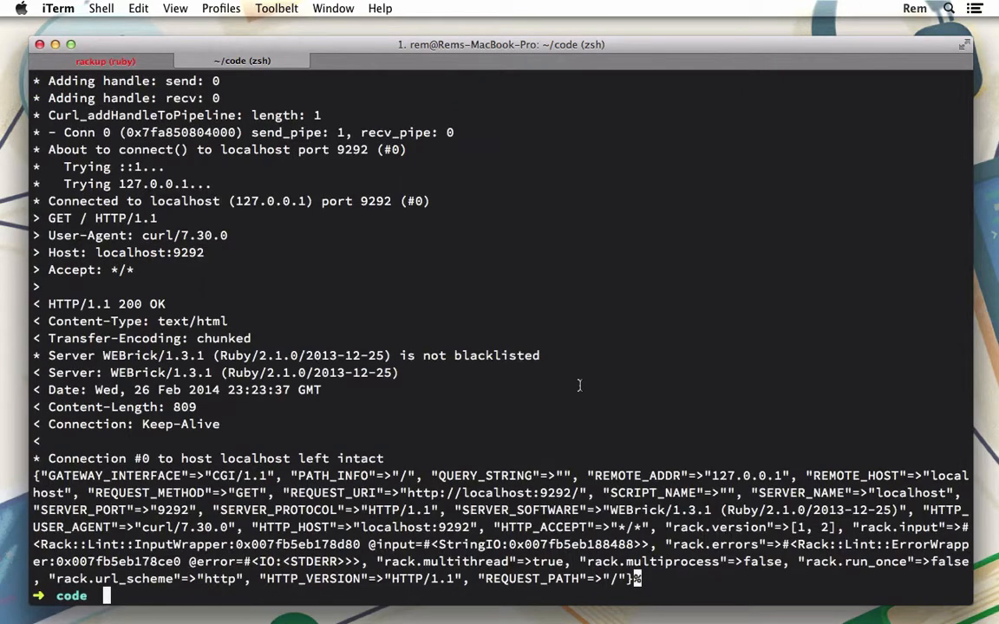
pyautogui.moveTo(388, 501)
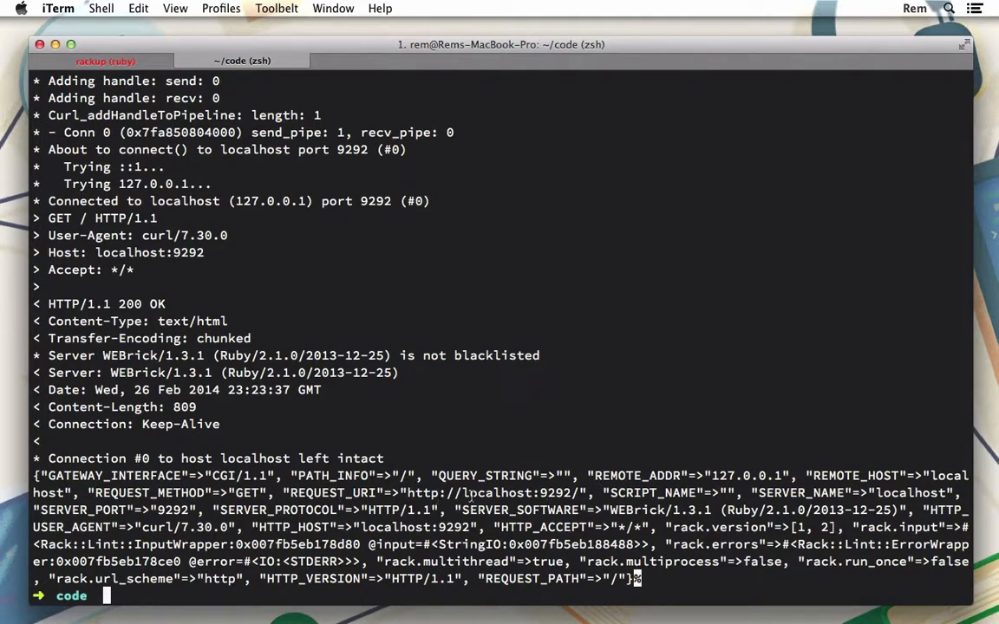
pyautogui.moveTo(587, 439)
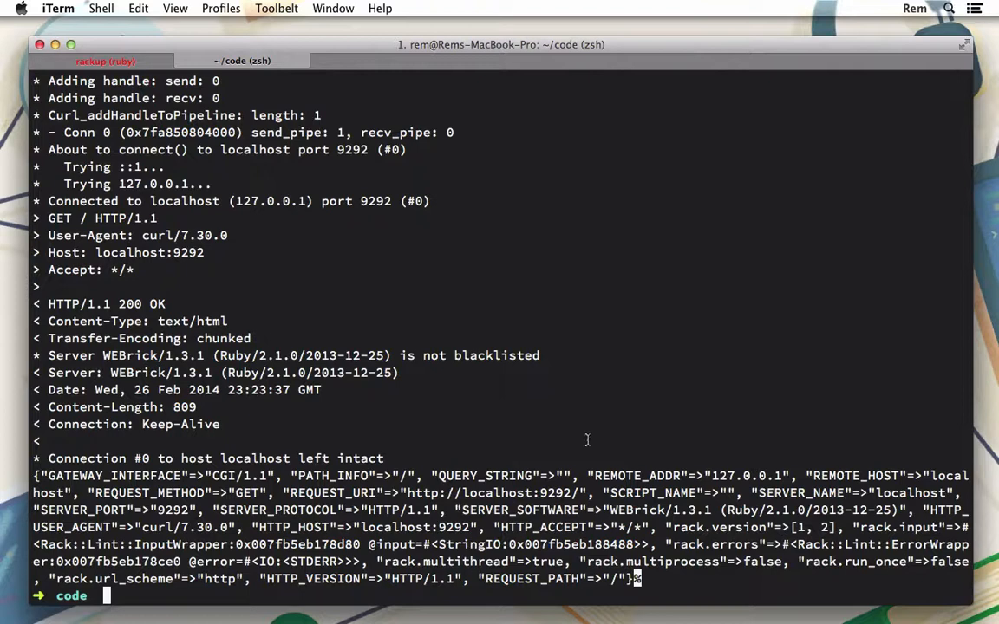
pyautogui.moveTo(603, 437)
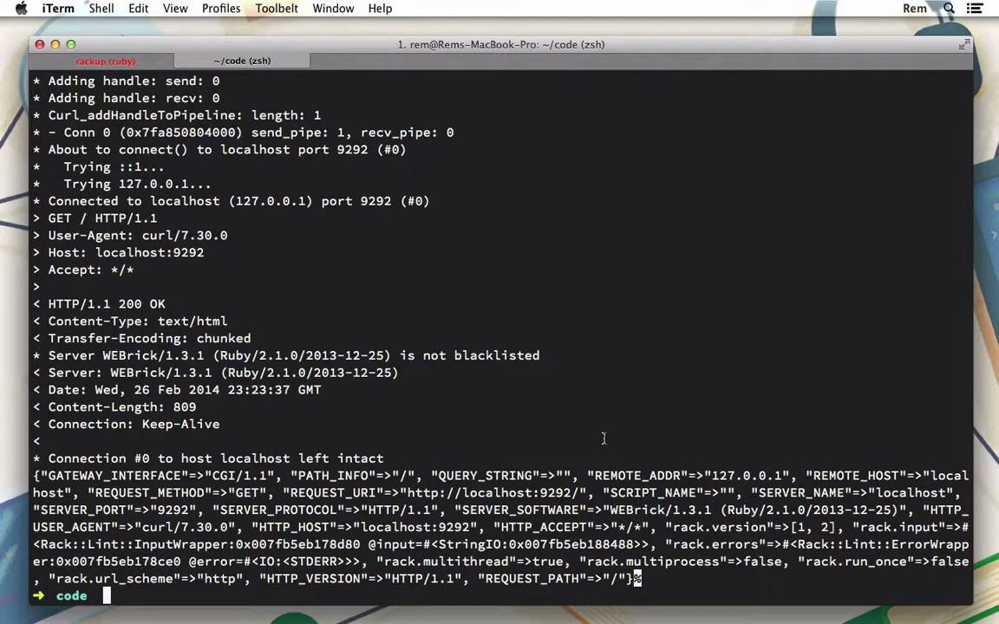
pyautogui.moveTo(294, 493)
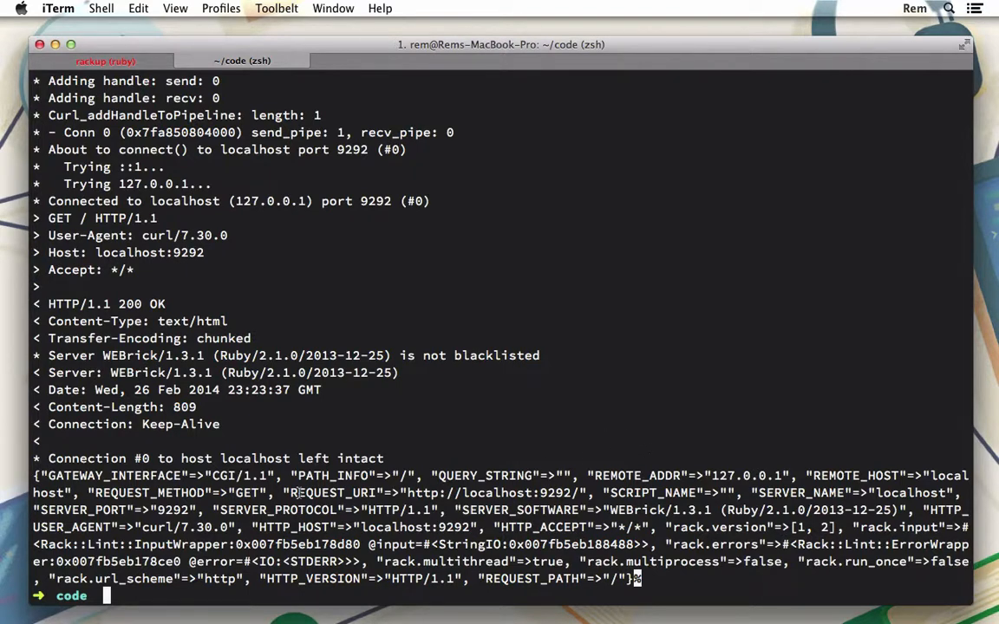
pyautogui.doubleClick(146, 492)
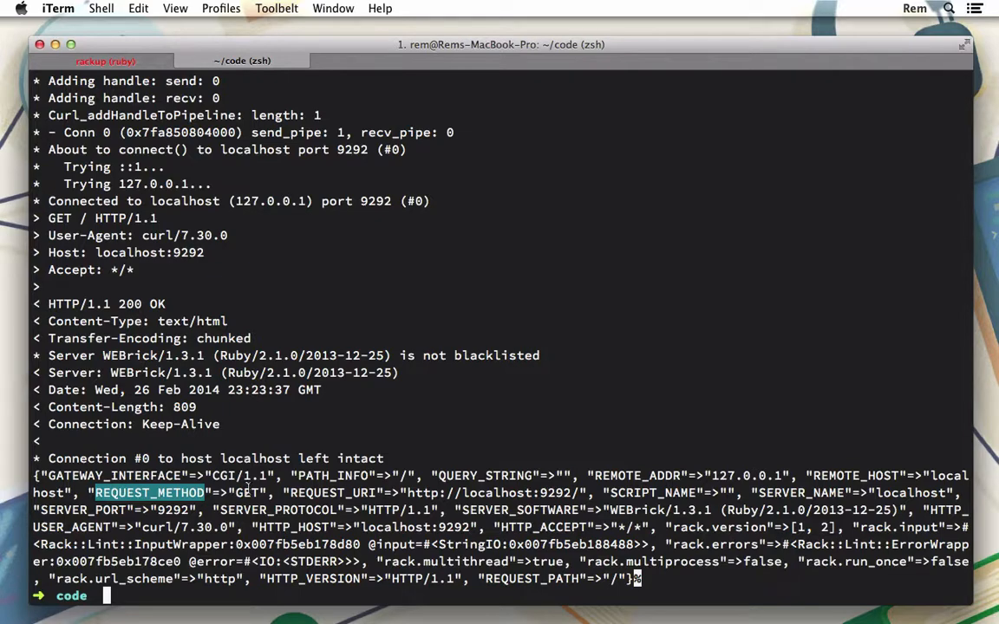
pyautogui.write('curl -v http://localhost:9292')
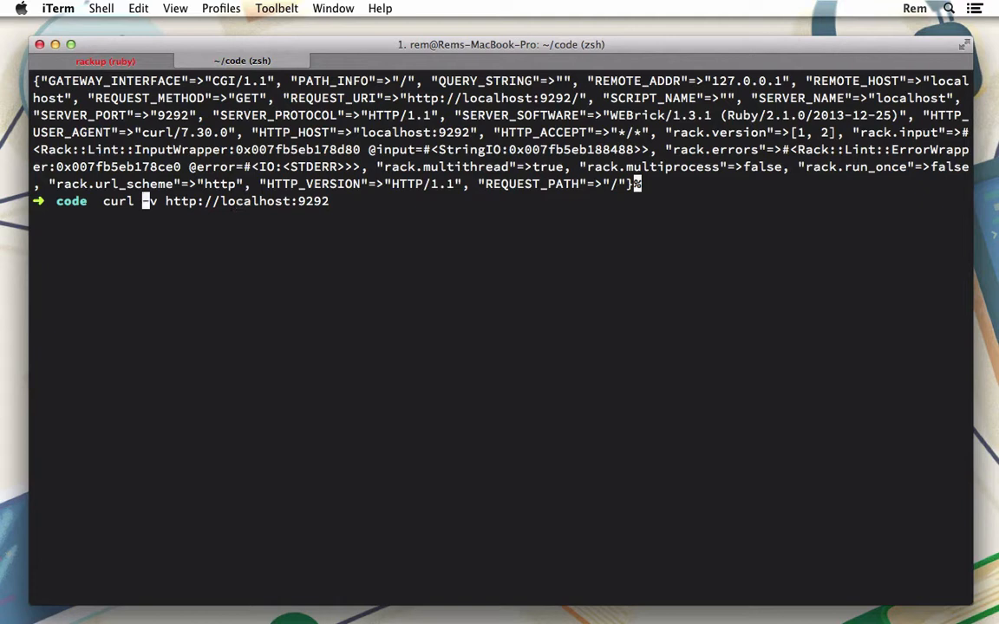
# Send curl -X POST -d "name=Rem" -v so the env reports REQUEST_METHOD POST
pyautogui.write('-X')
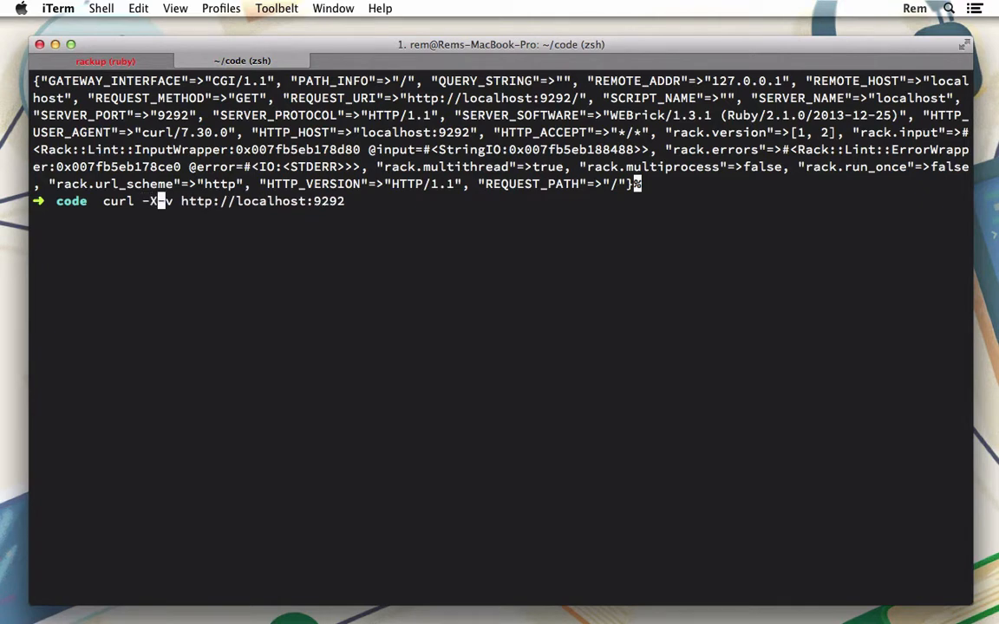
pyautogui.write('POST -d')
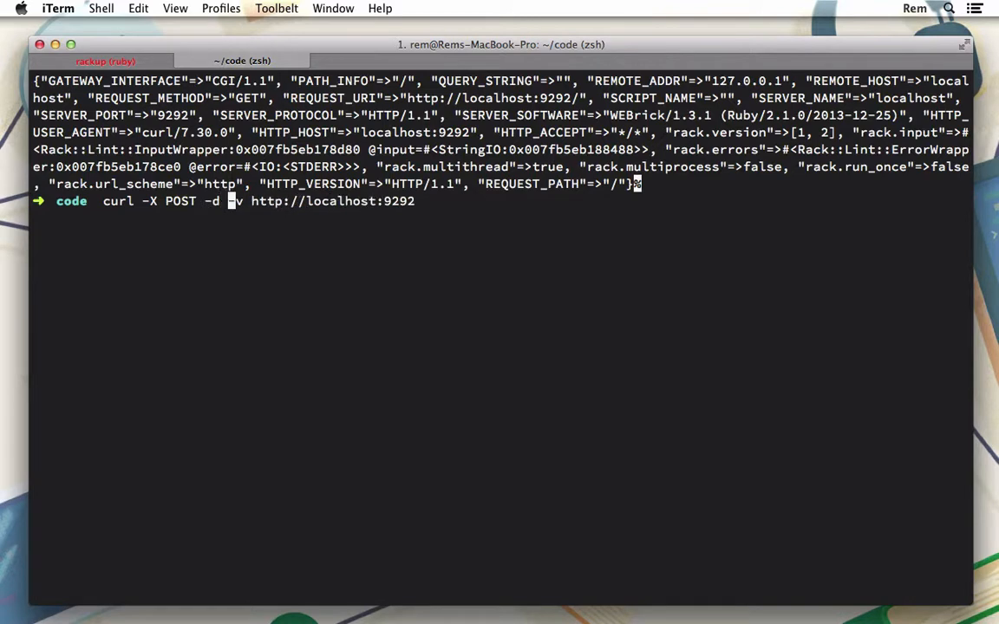
pyautogui.write('"')
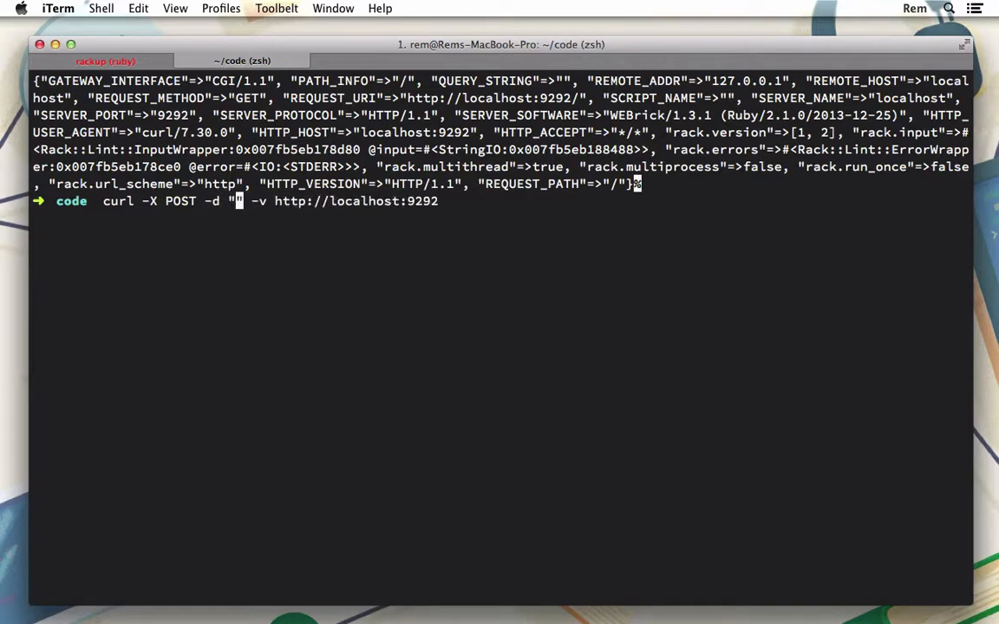
pyautogui.write('name=Rem')
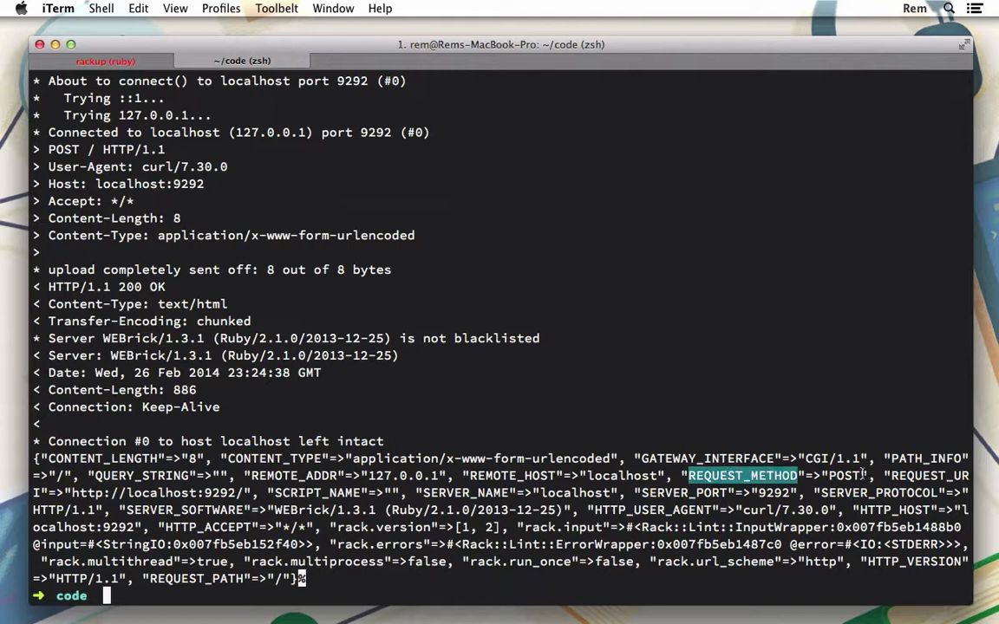
pyautogui.moveTo(864, 475)
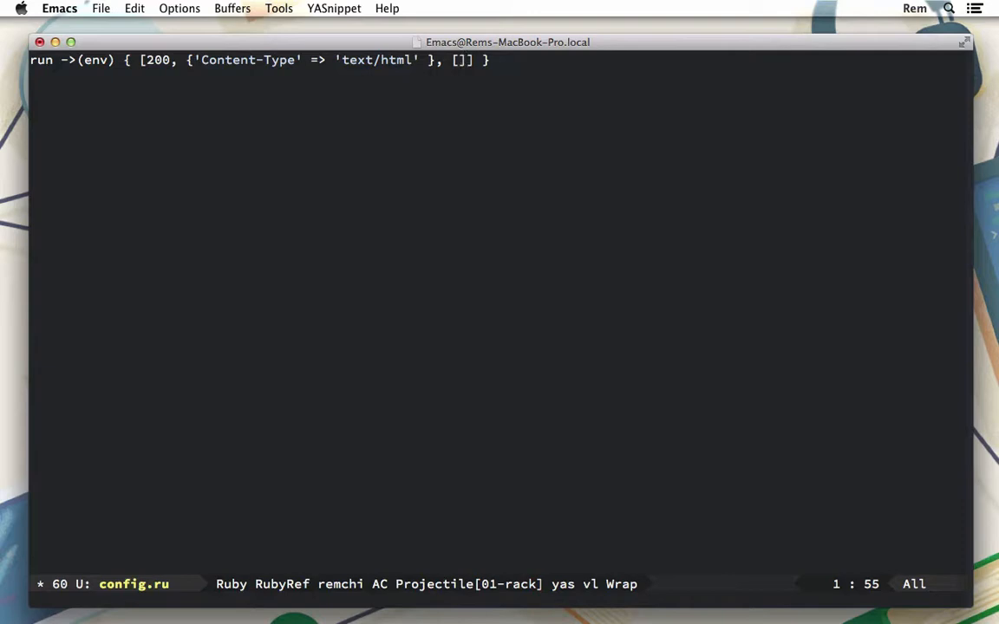
# Make the lambda body return Rack::Request.new(env).params.to_s
pyautogui.write('Rack::')
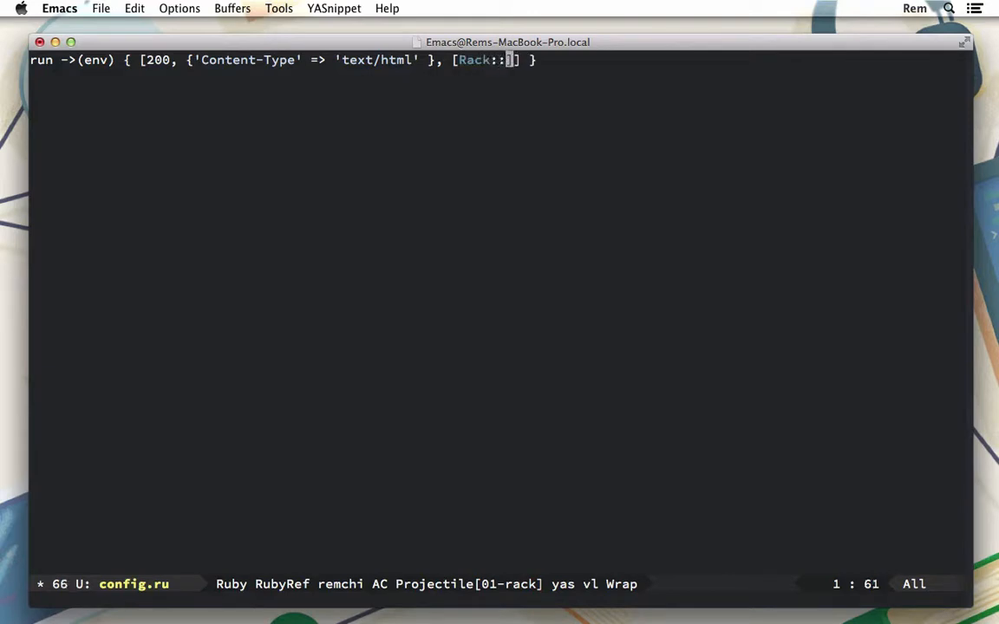
pyautogui.write('Request.')
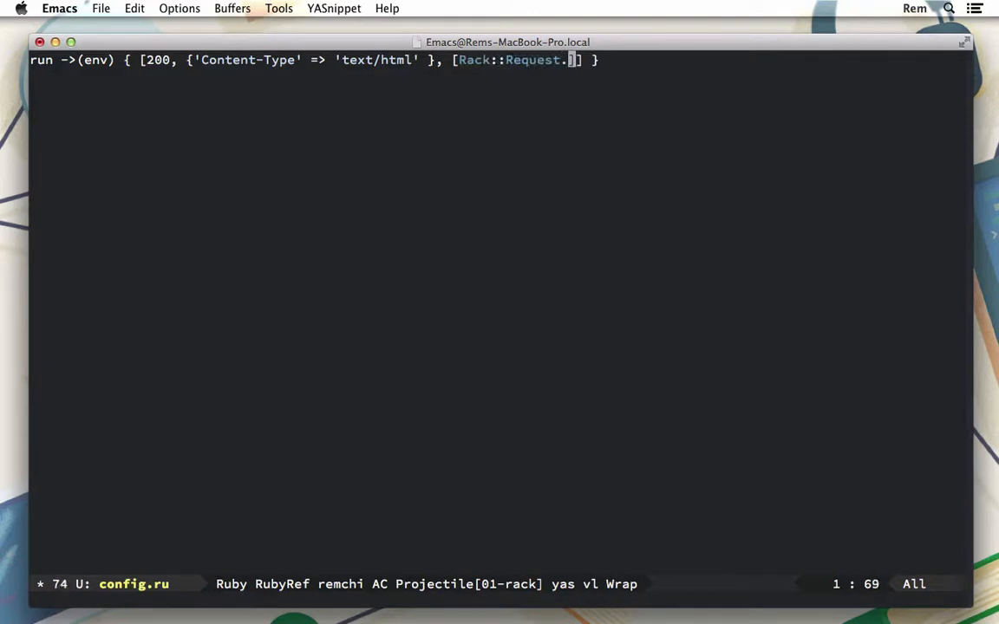
pyautogui.write('new(env)')
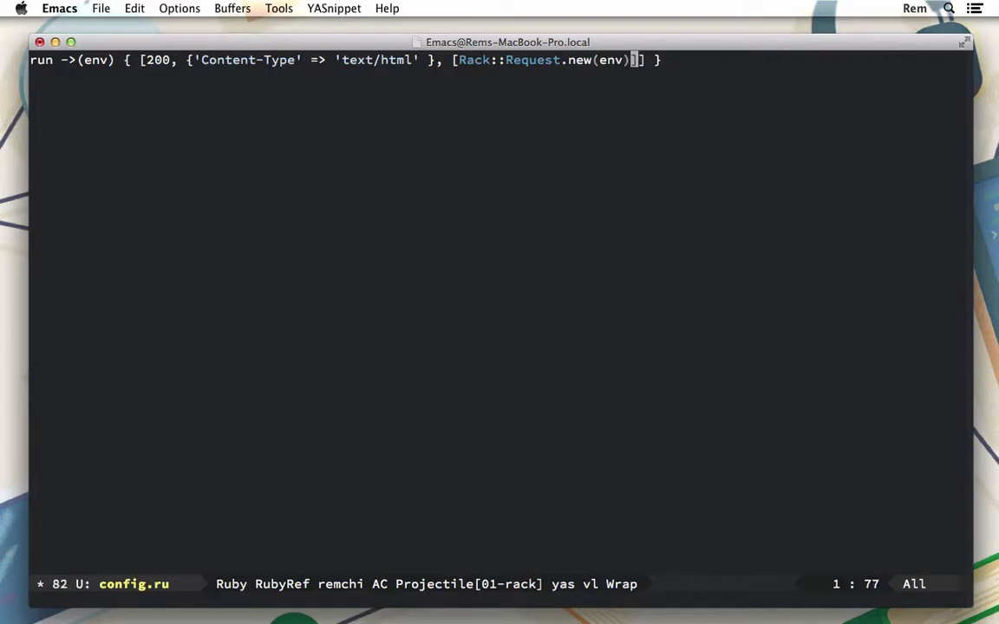
pyautogui.write('.param')
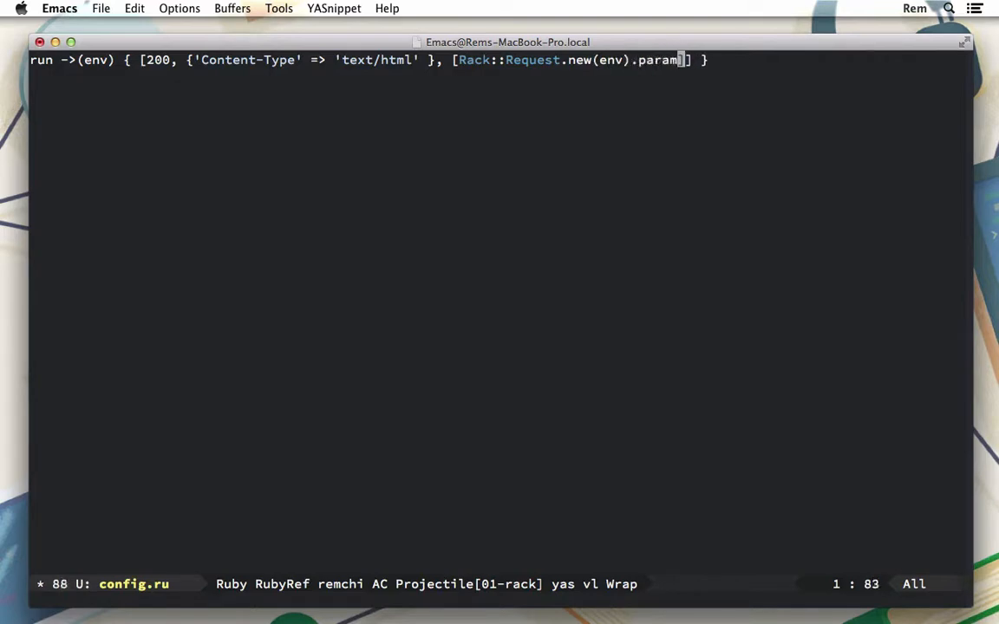
pyautogui.write('s')
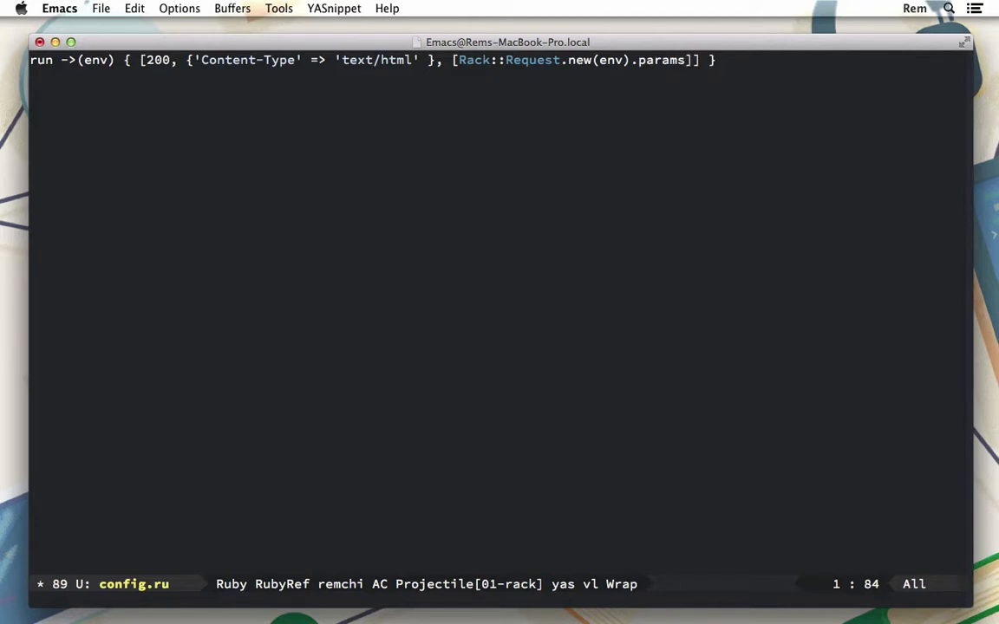
pyautogui.write('.to_s')
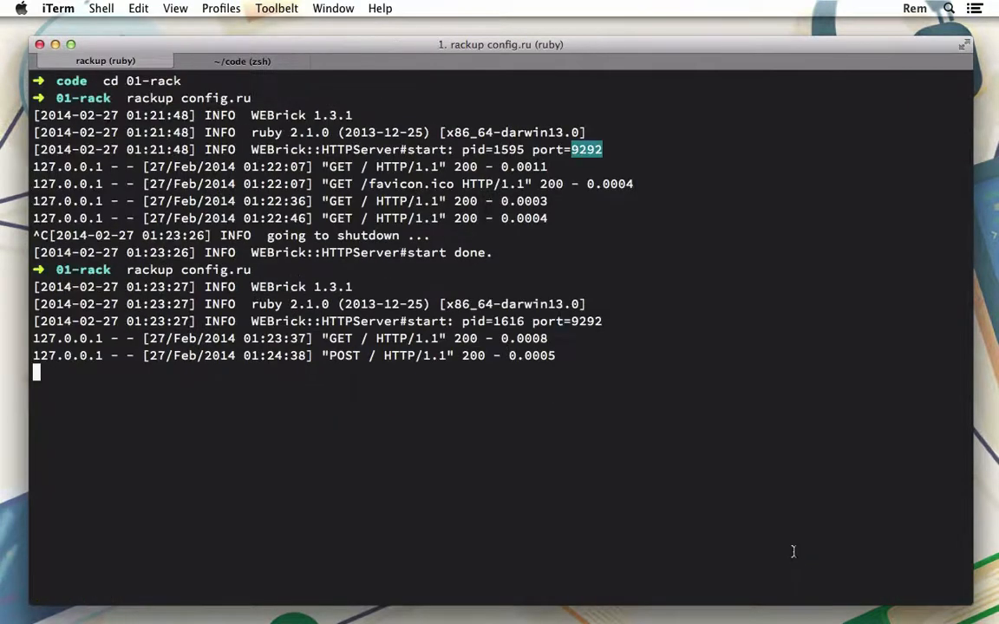
pyautogui.click(246, 61)
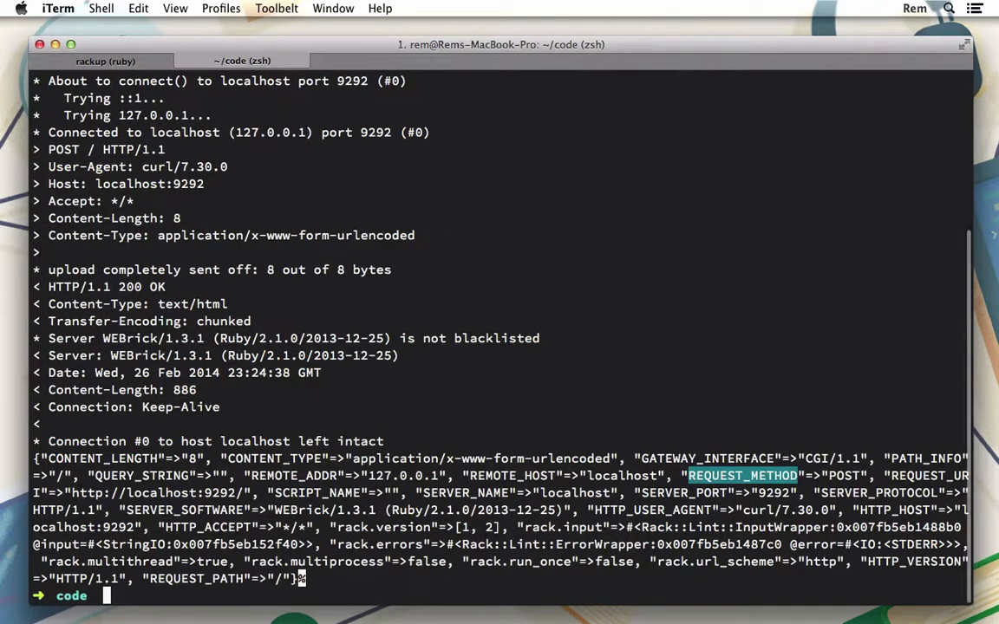
pyautogui.write('curl -X POST -d "name=Rem" -v http://localhost:9292')
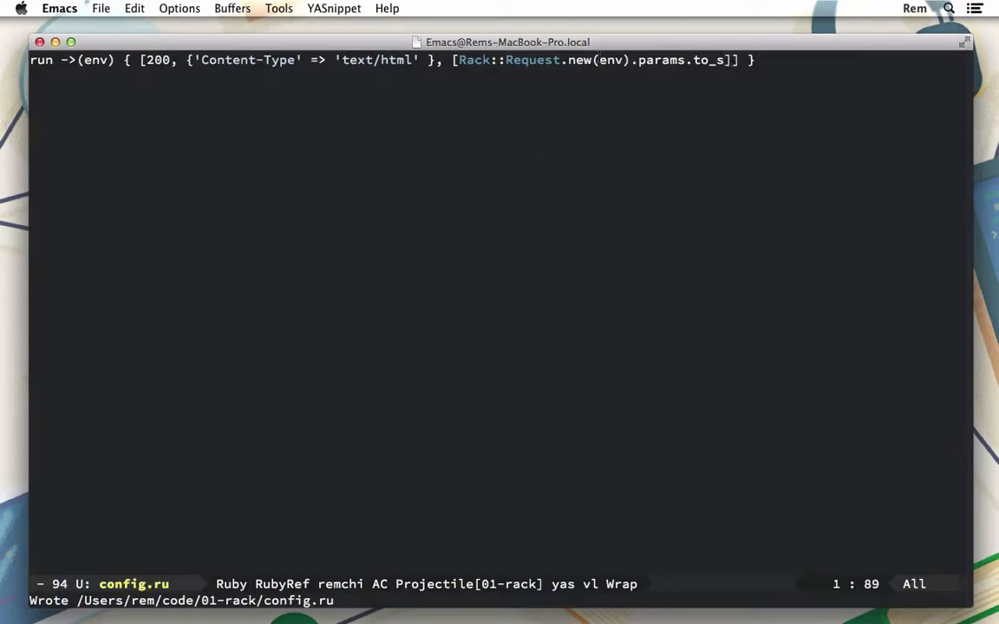
pyautogui.moveTo(717, 104)
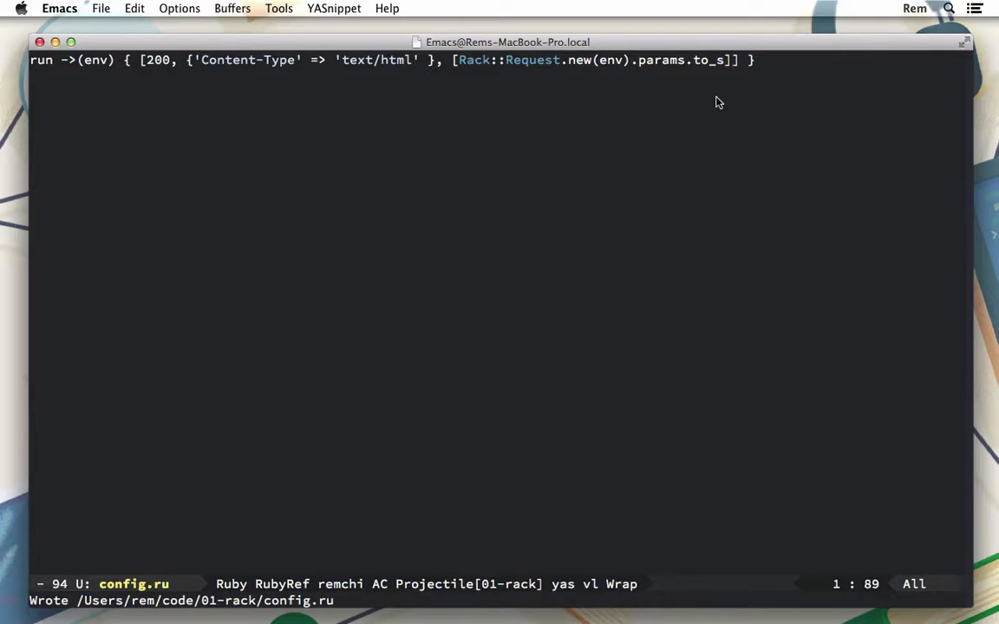
# Replace params.to_s with post?.to_s in the lambda, then bring up the rackup server to restart it
pyautogui.press('BackSpace')
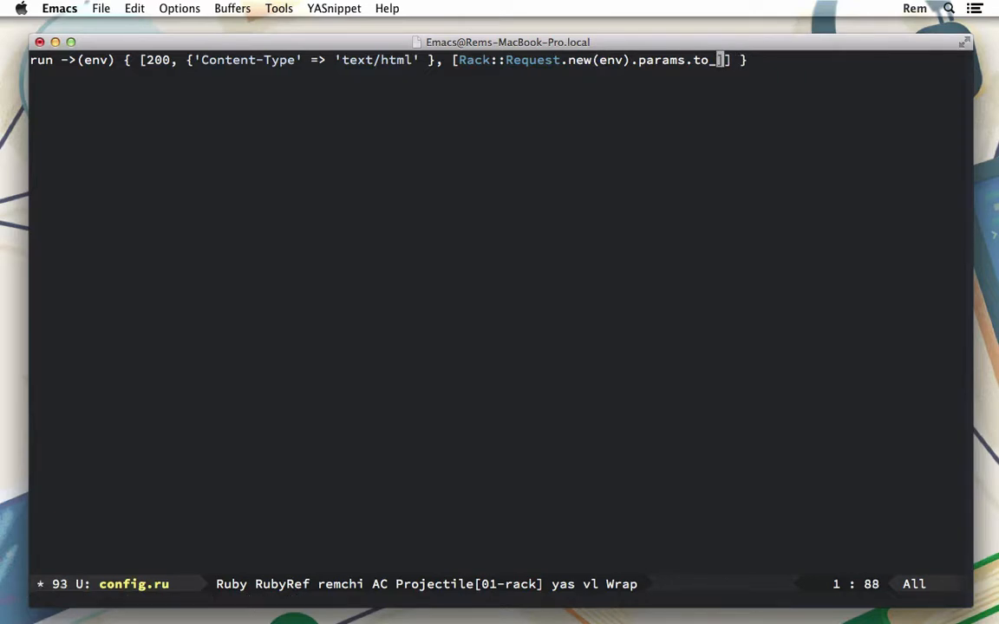
pyautogui.write('post?')
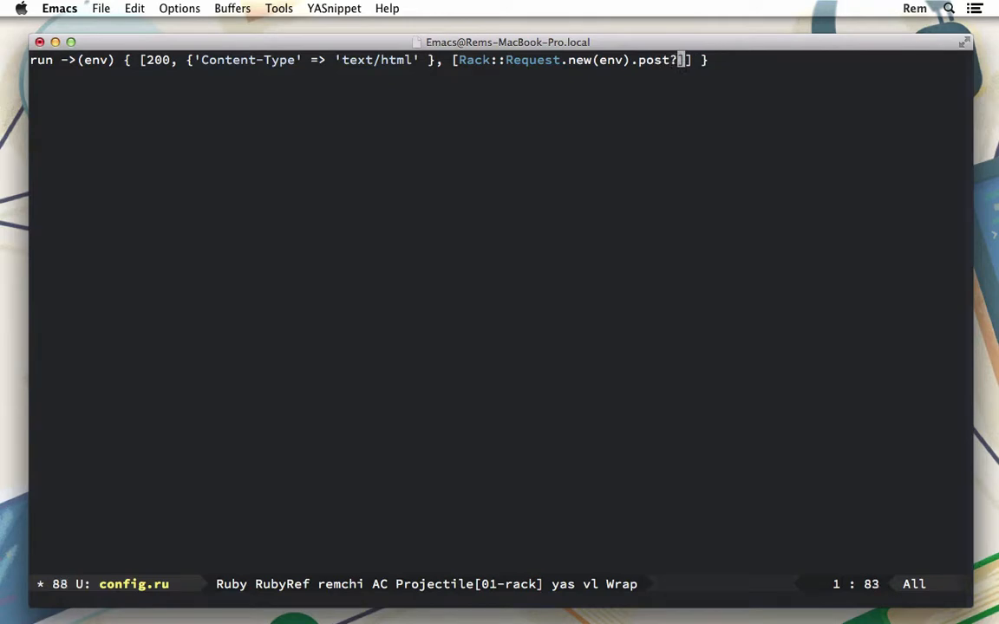
pyautogui.write('.to_s')
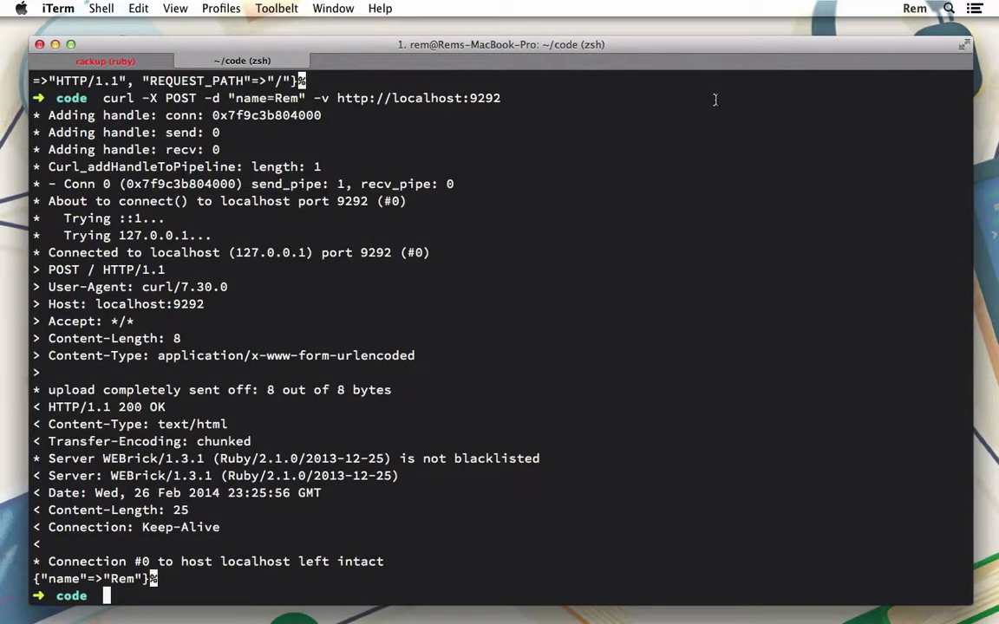
pyautogui.click(106, 62)
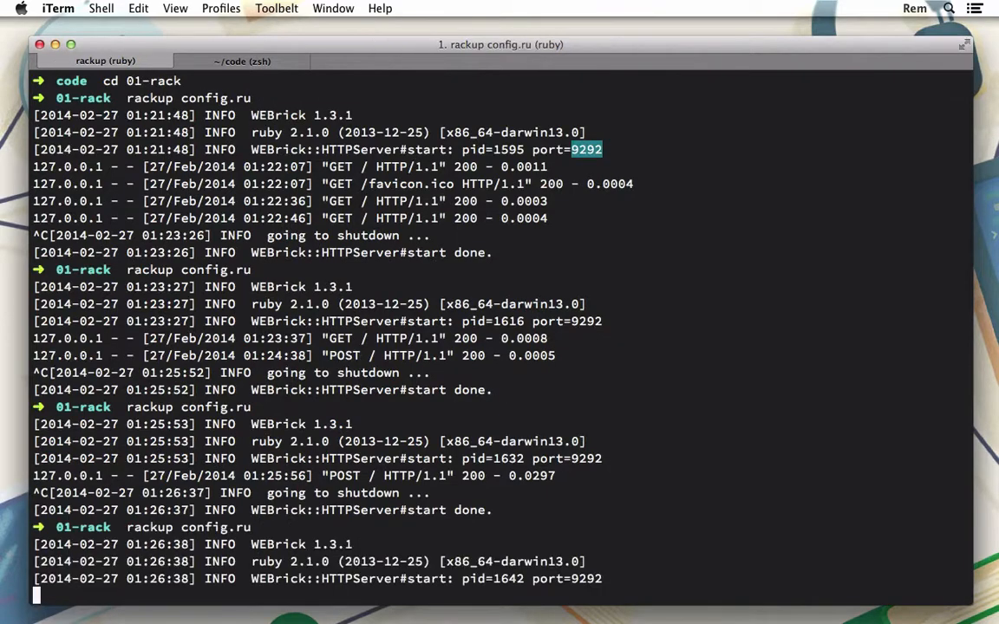